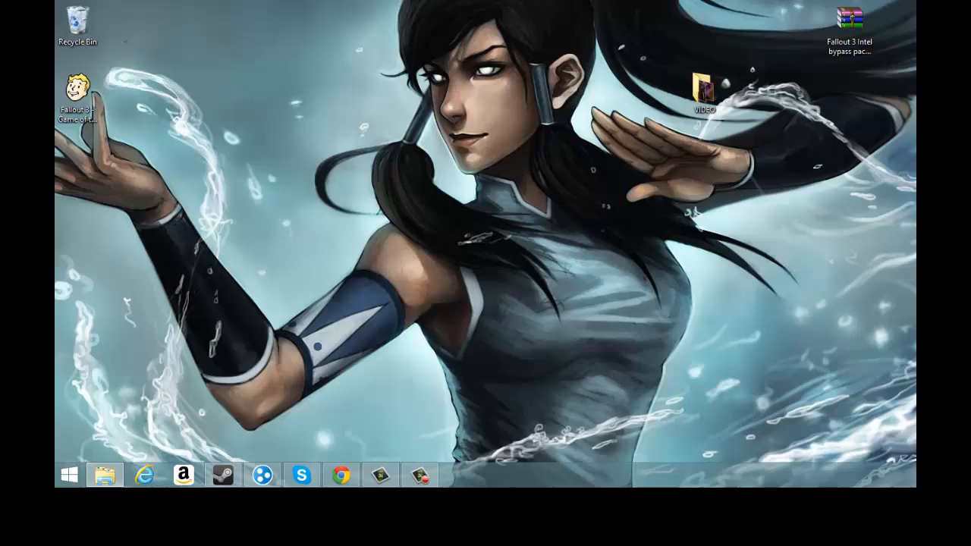
Navigate into Documents > My Games > Fallout3 in a new File Explorer window.
left_click(105, 475)
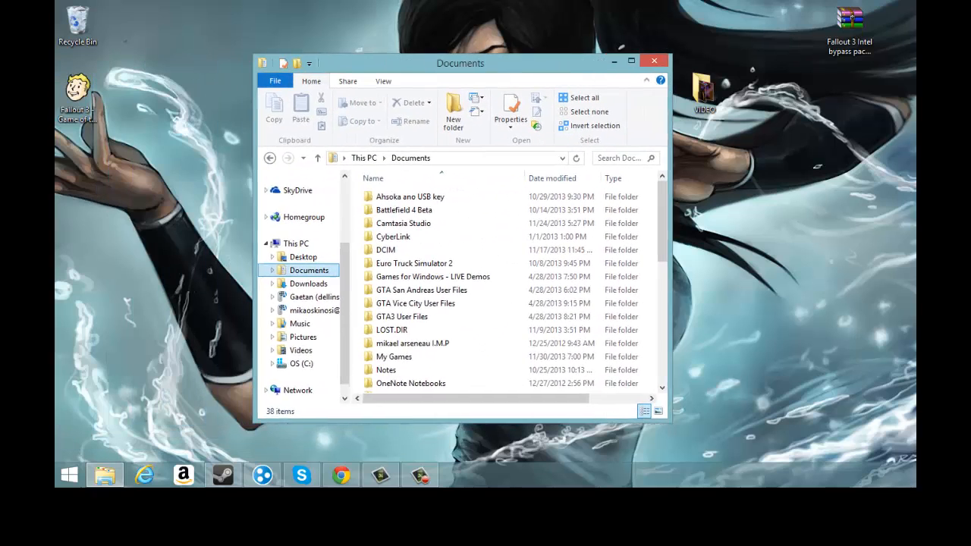
left_click_drag(459, 64, 546, 61)
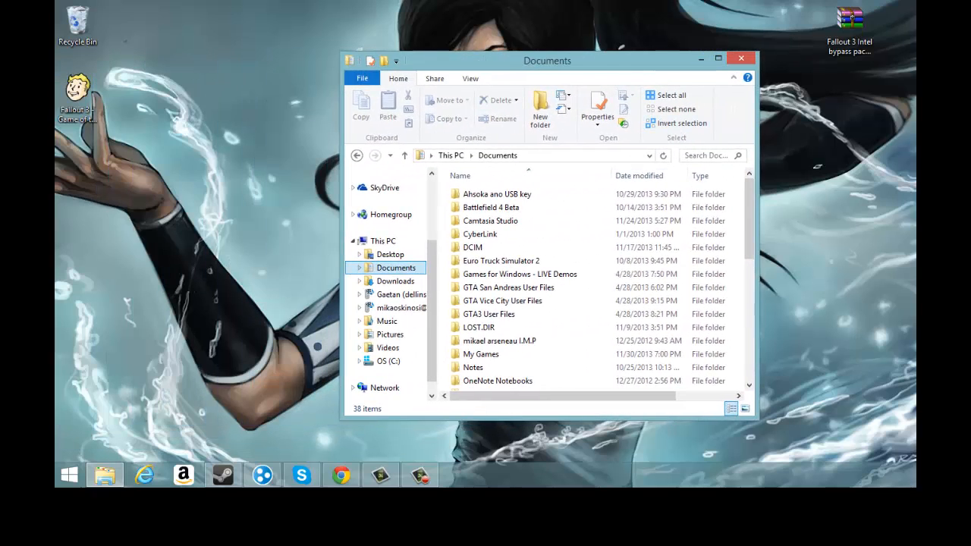
left_click(508, 287)
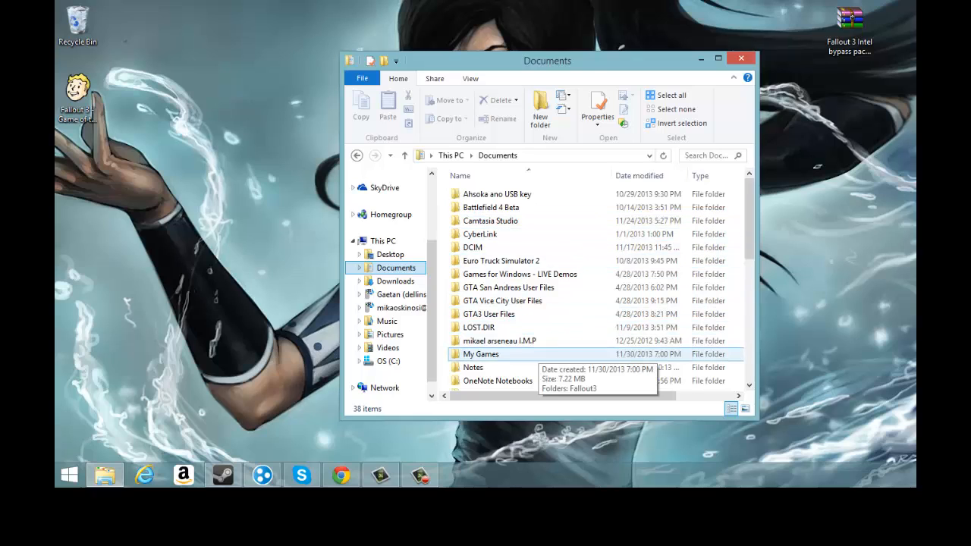
double_click(479, 355)
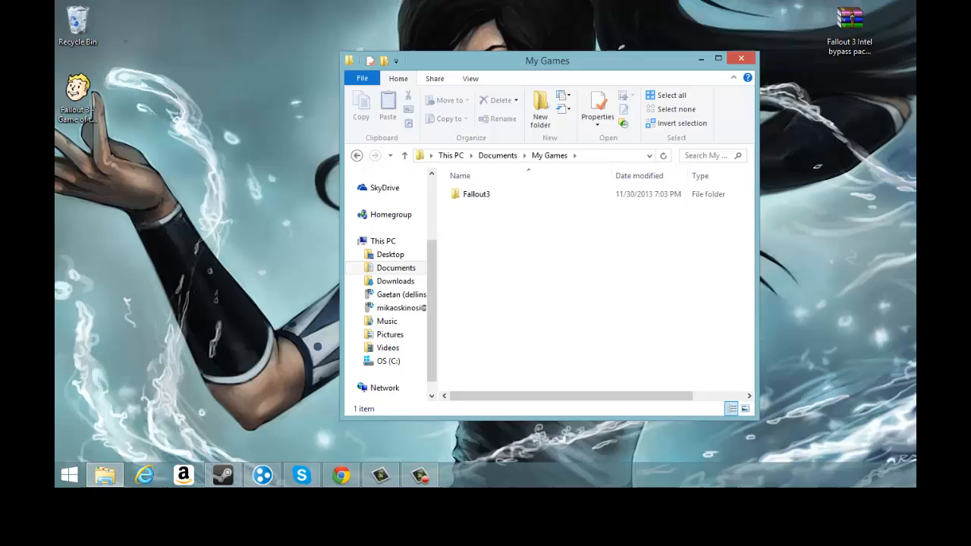
double_click(476, 195)
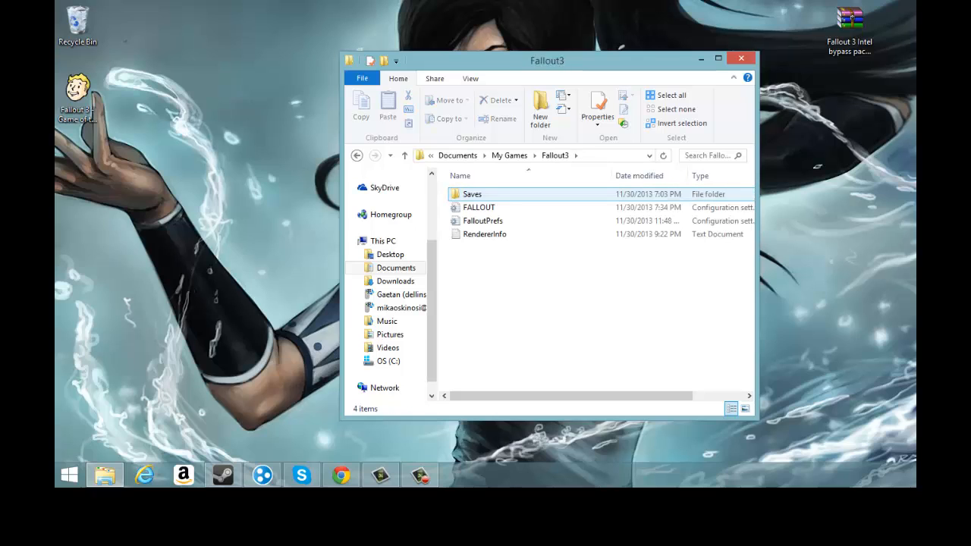
Select the FALLOUT configuration file and bring up its context menu.
left_click(479, 206)
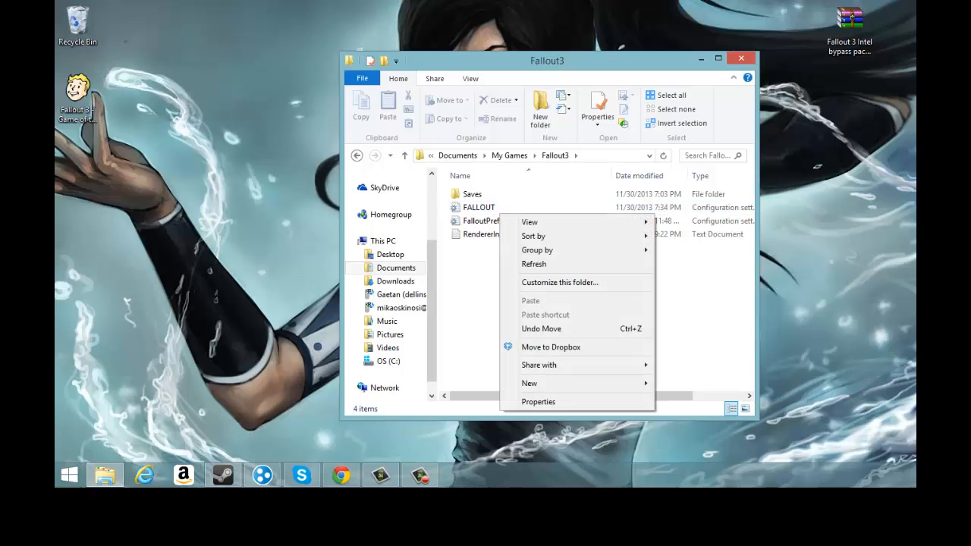
left_click(480, 206)
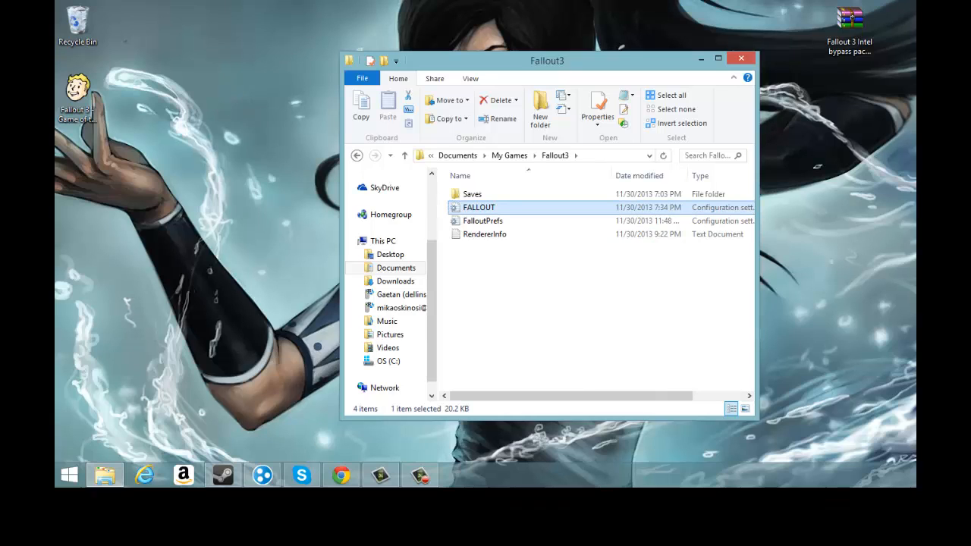
right_click(479, 206)
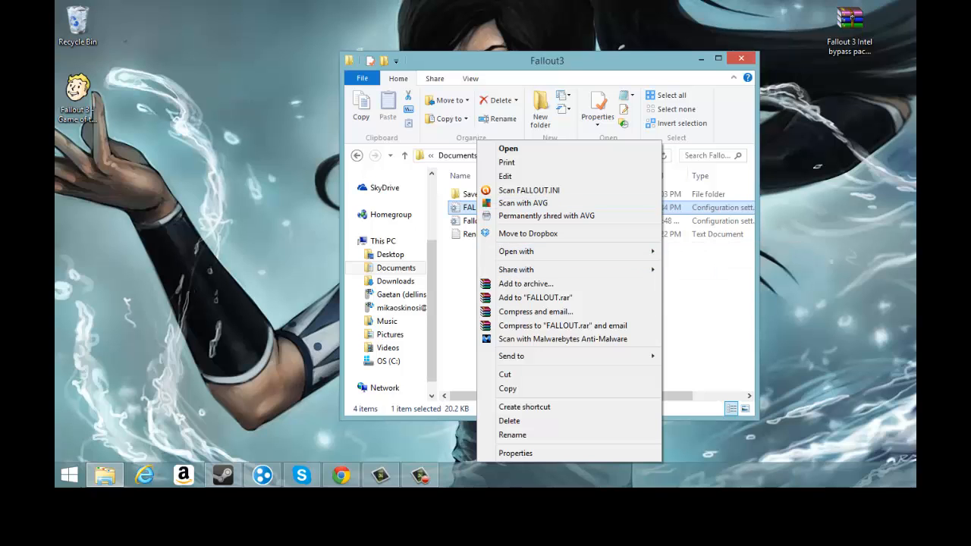
left_click(507, 149)
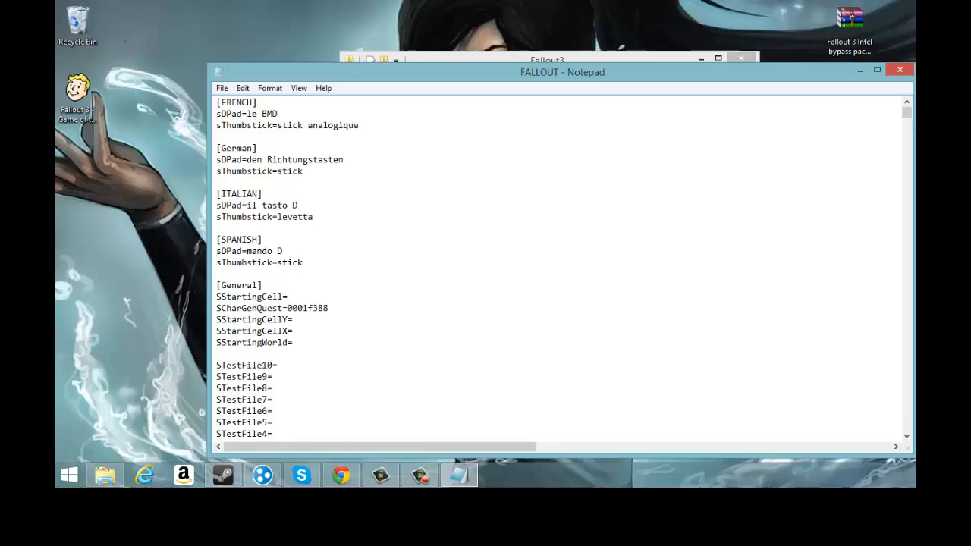
scroll("down", 3)
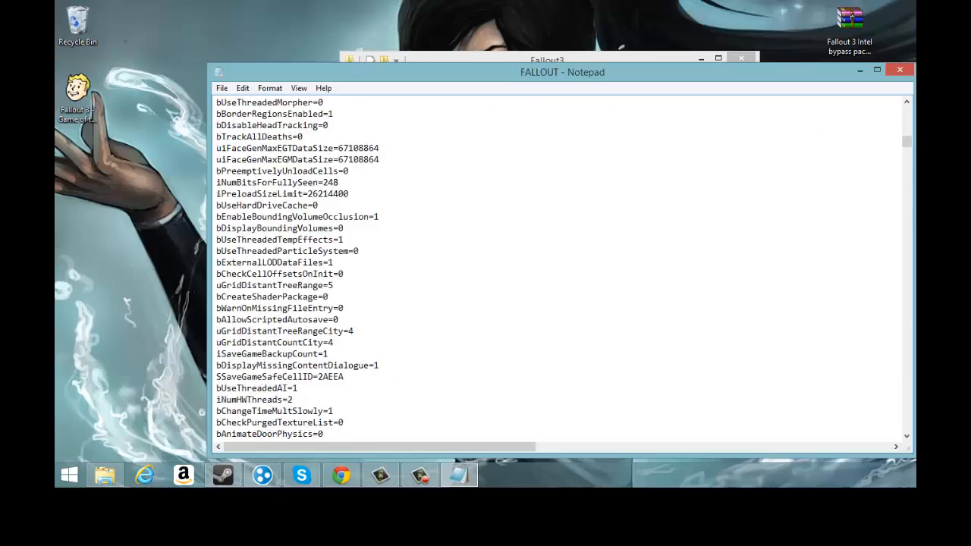
scroll("down", 3)
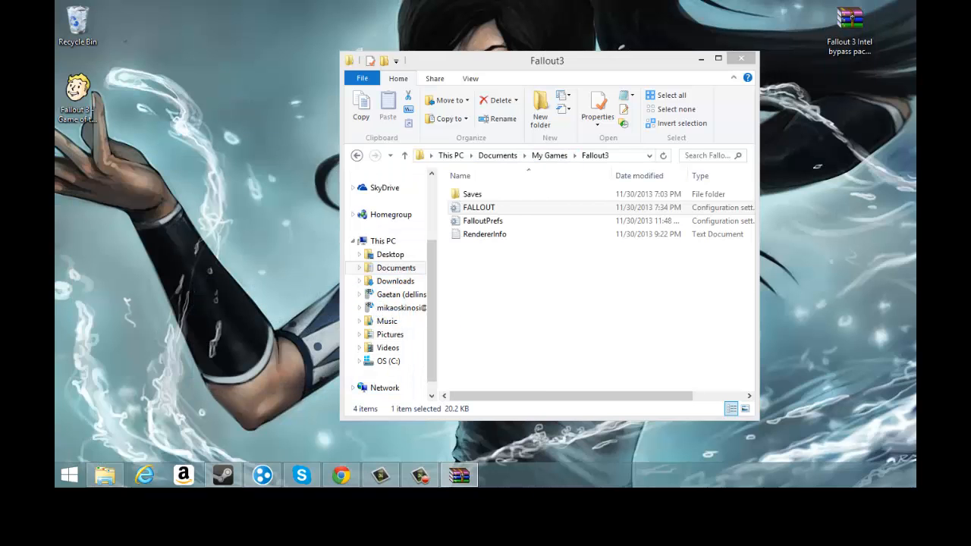
Open the Intel bypass archive's Fallout 3 Intel HD Bypass folder and bring up its FALLOUT.INI.
double_click(849, 18)
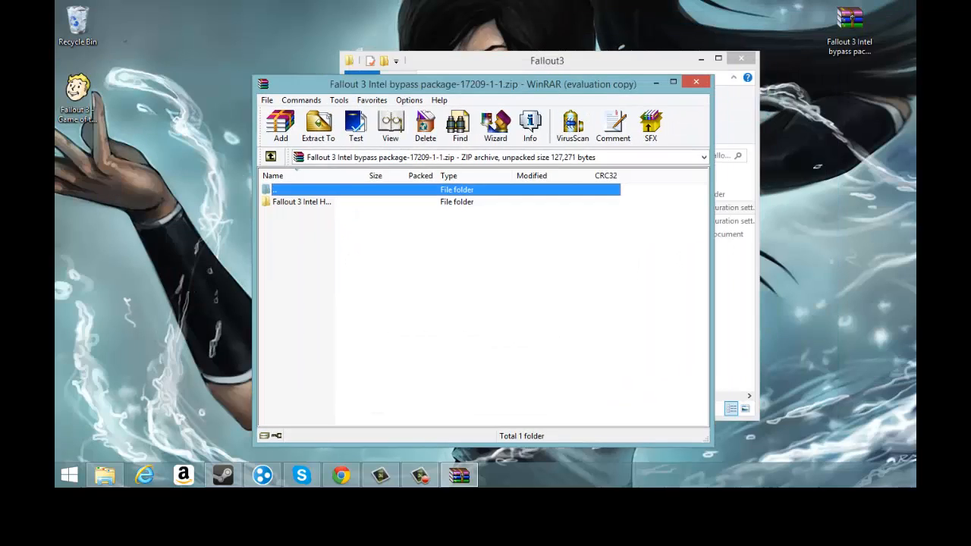
double_click(300, 202)
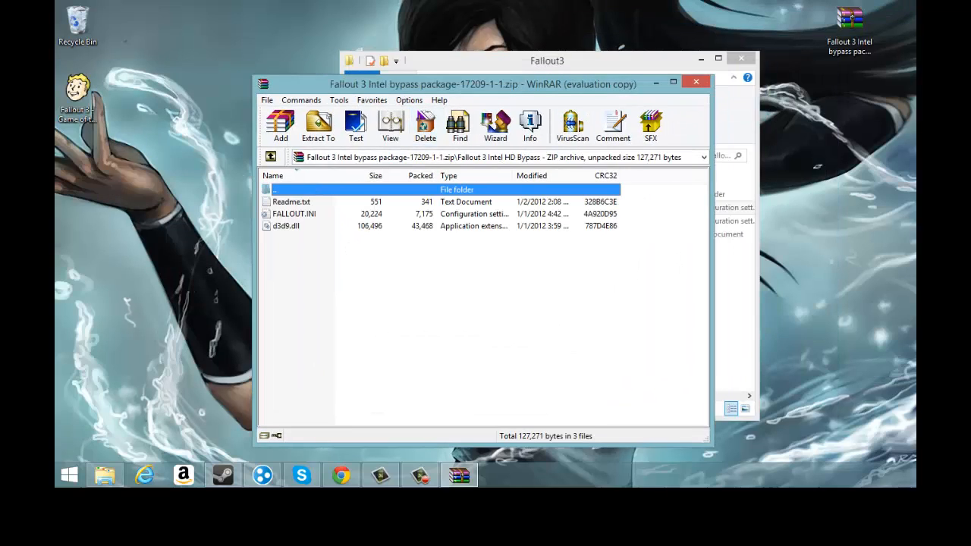
left_click(294, 213)
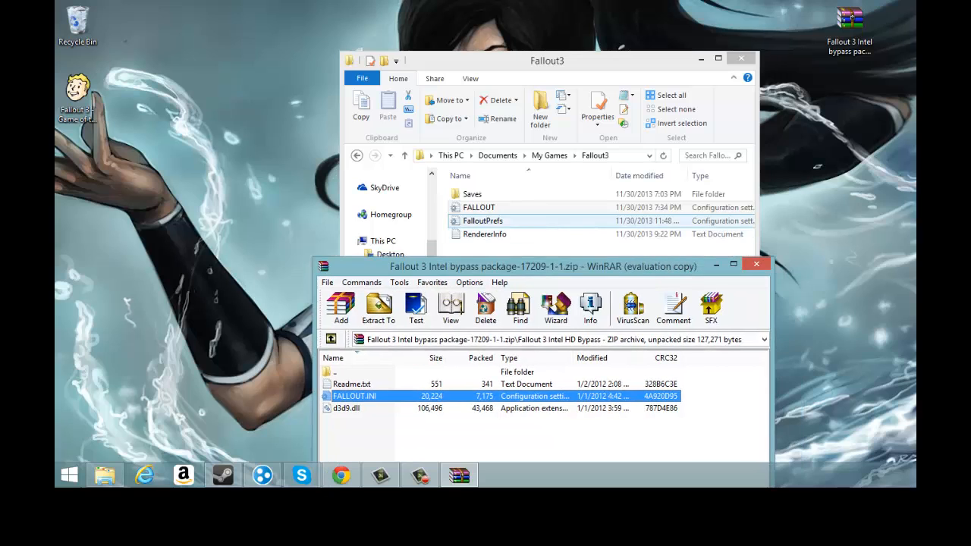
right_click(480, 207)
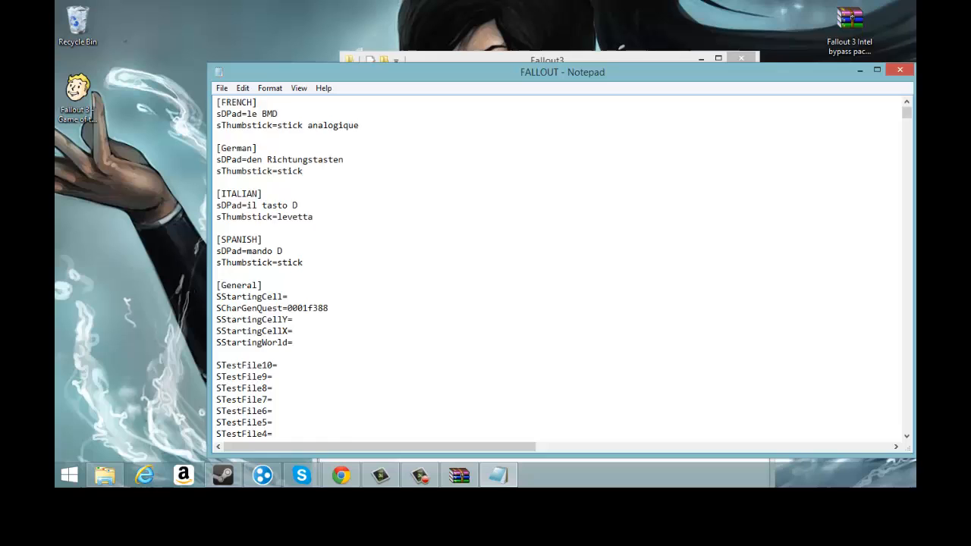
Edit the threading settings lines, save the FALLOUT file and close Notepad.
scroll("down", 3)
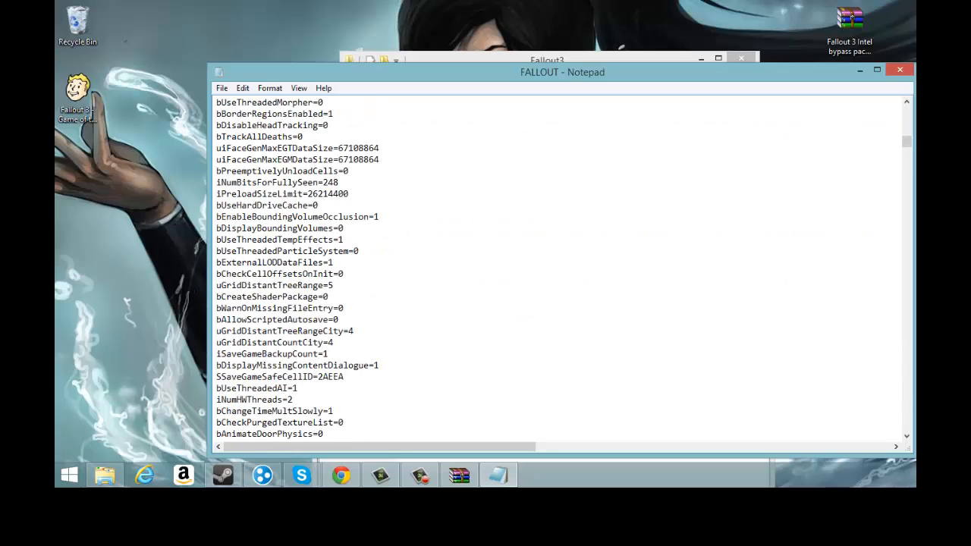
scroll("down", 3)
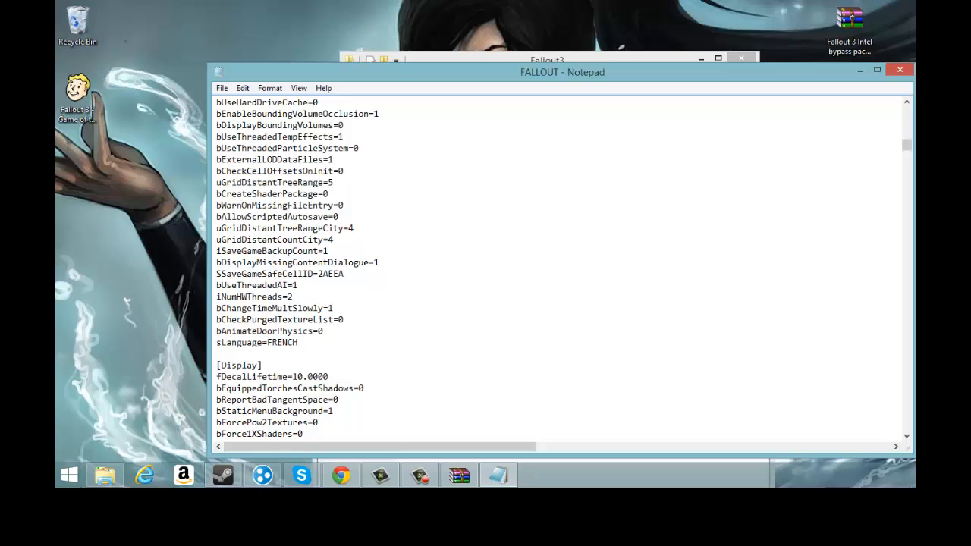
left_click(294, 296)
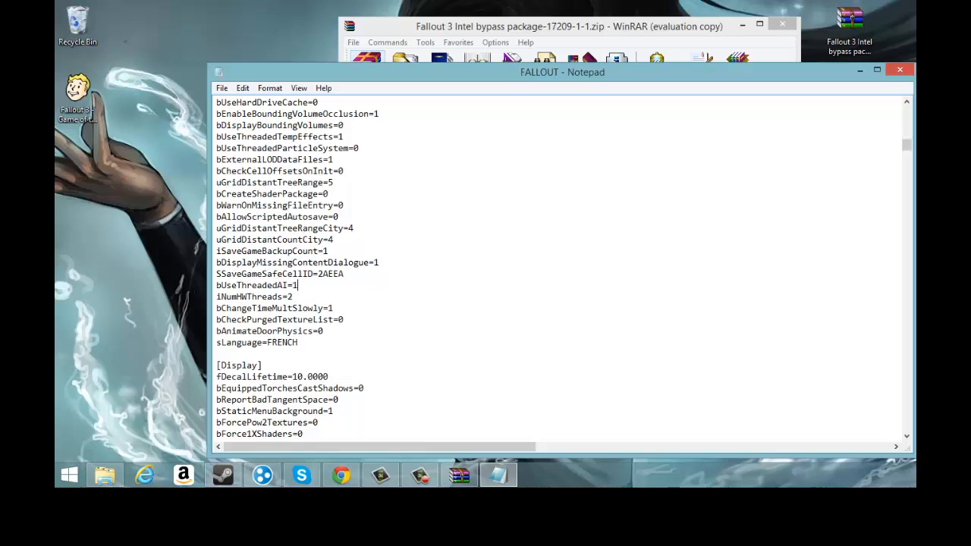
left_click(222, 88)
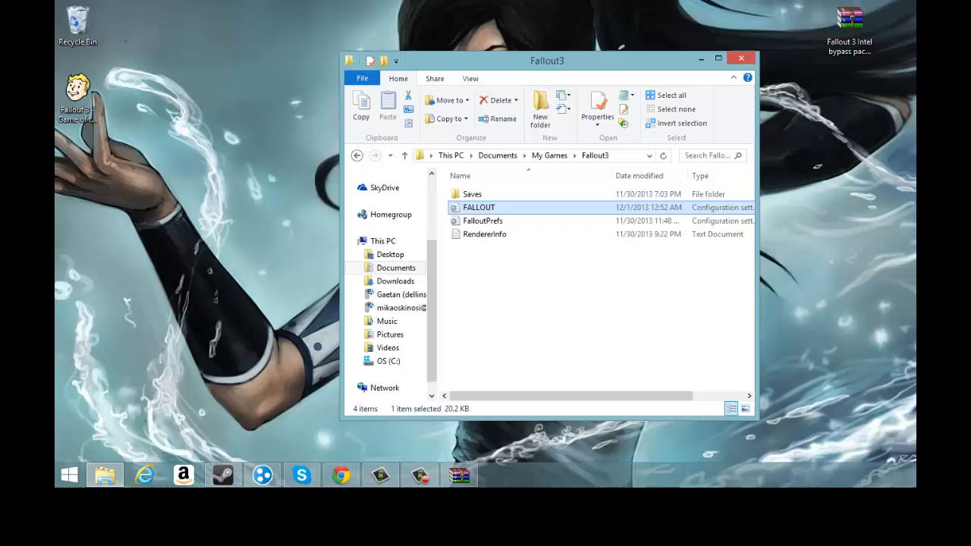
Back out of the Fallout3 saves to Documents and open the OS (C:) drive.
double_click(471, 194)
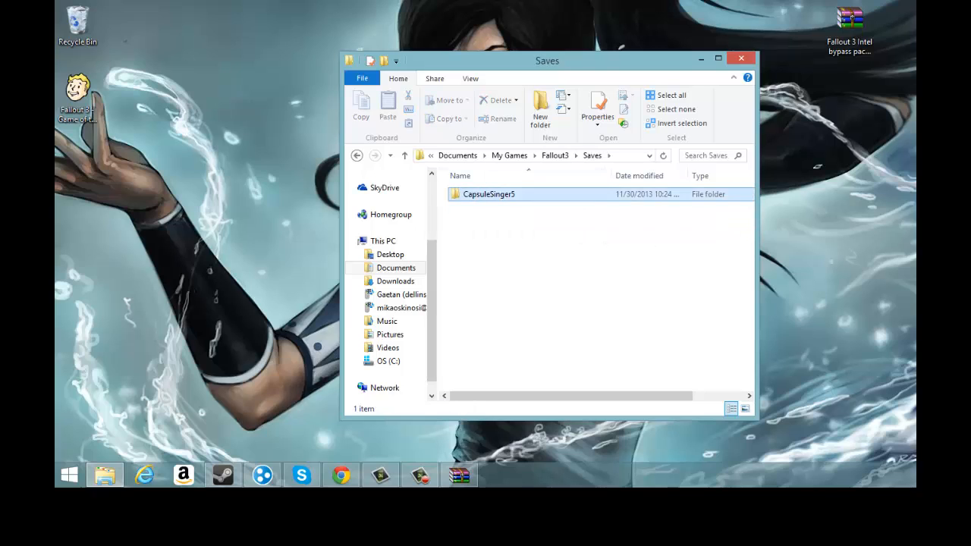
left_click(489, 194)
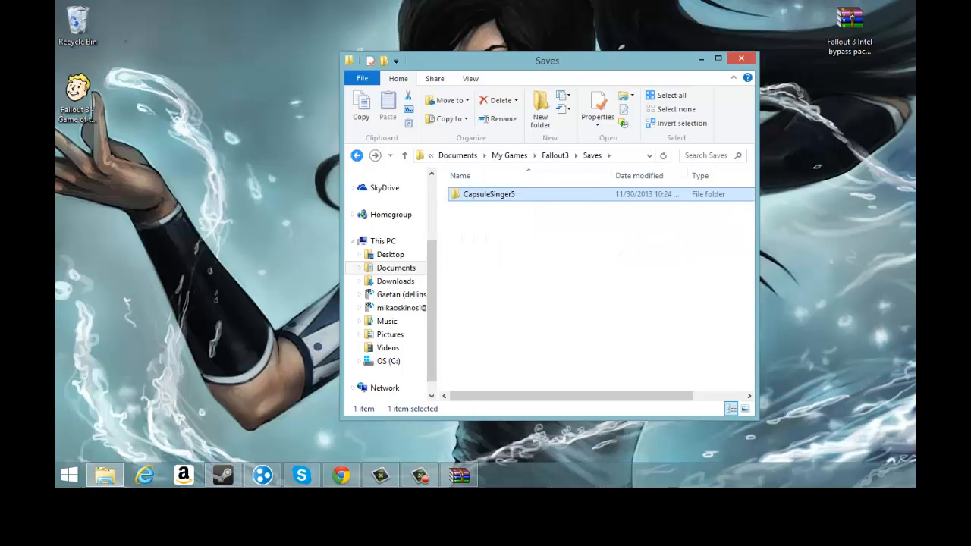
left_click(356, 155)
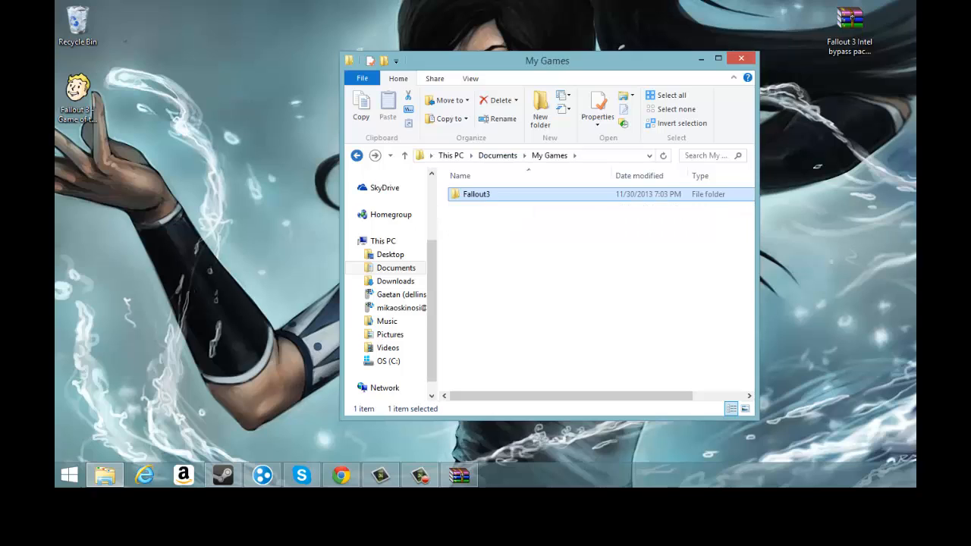
left_click(357, 154)
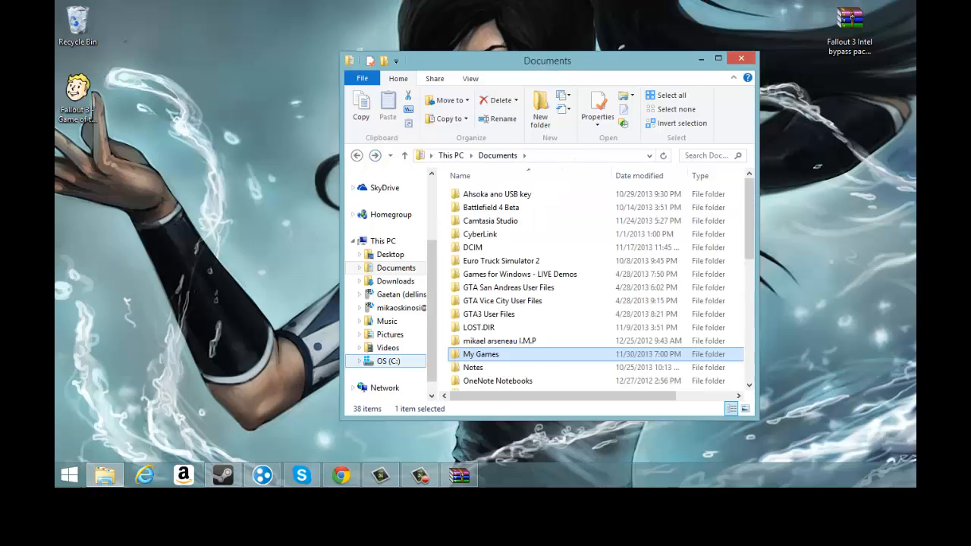
left_click(388, 361)
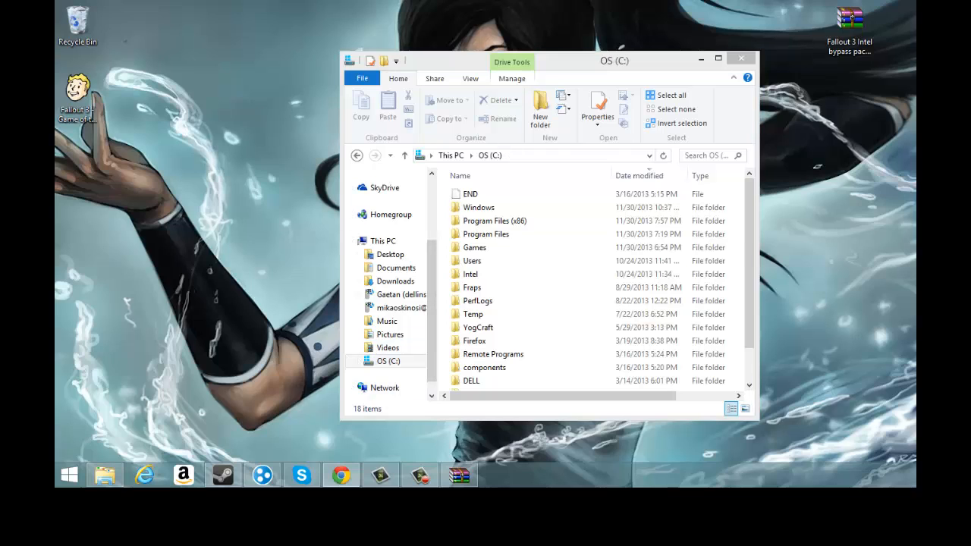
Select Program Files (x86) and maximize the Explorer window on the C: drive listing.
left_click(485, 233)
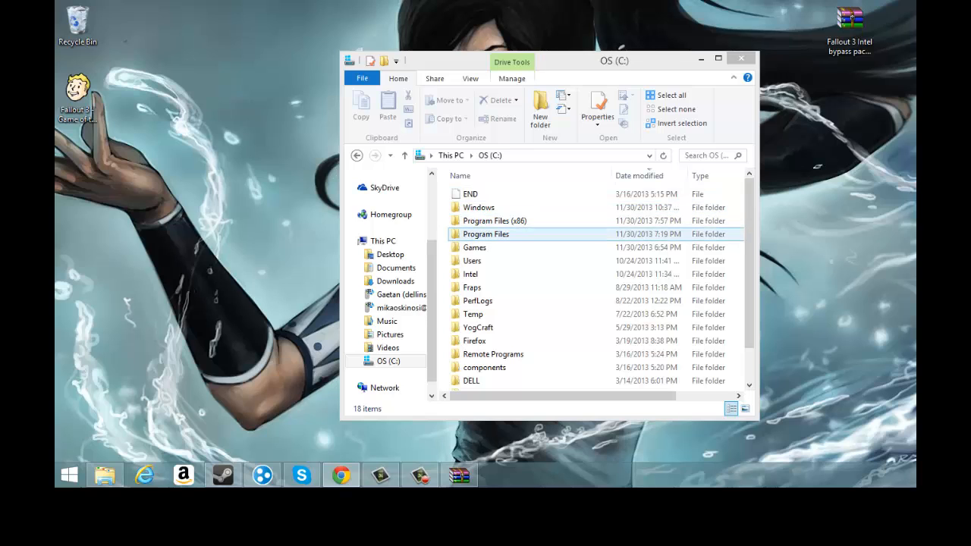
left_click(494, 222)
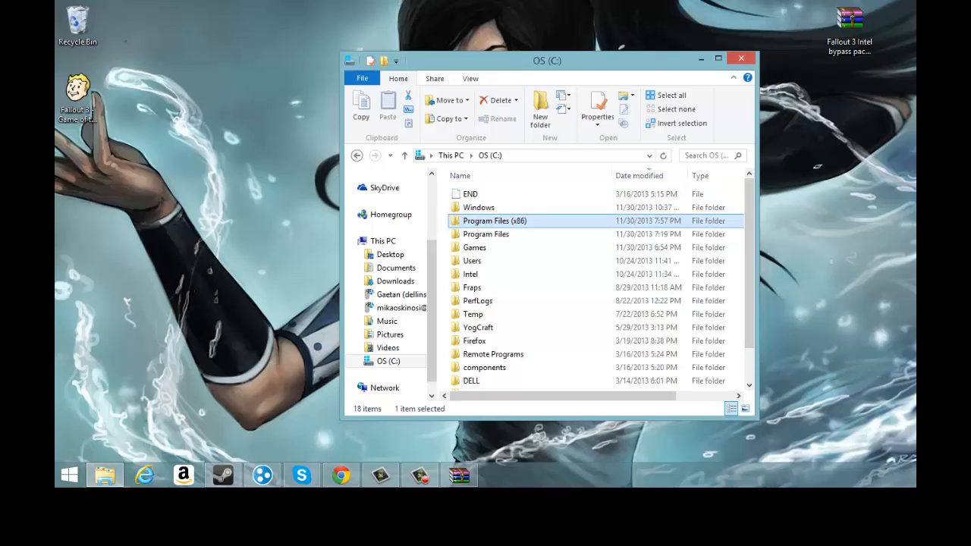
double_click(495, 221)
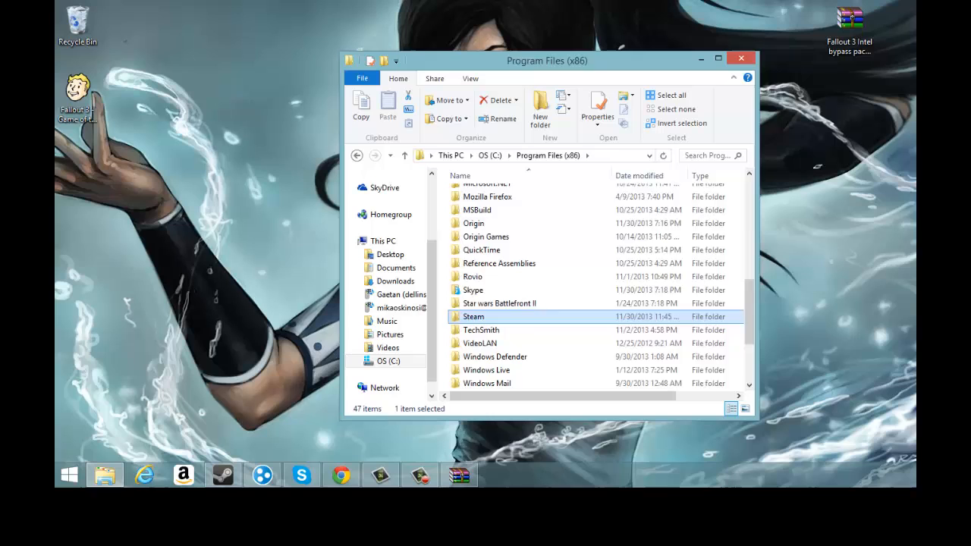
double_click(474, 317)
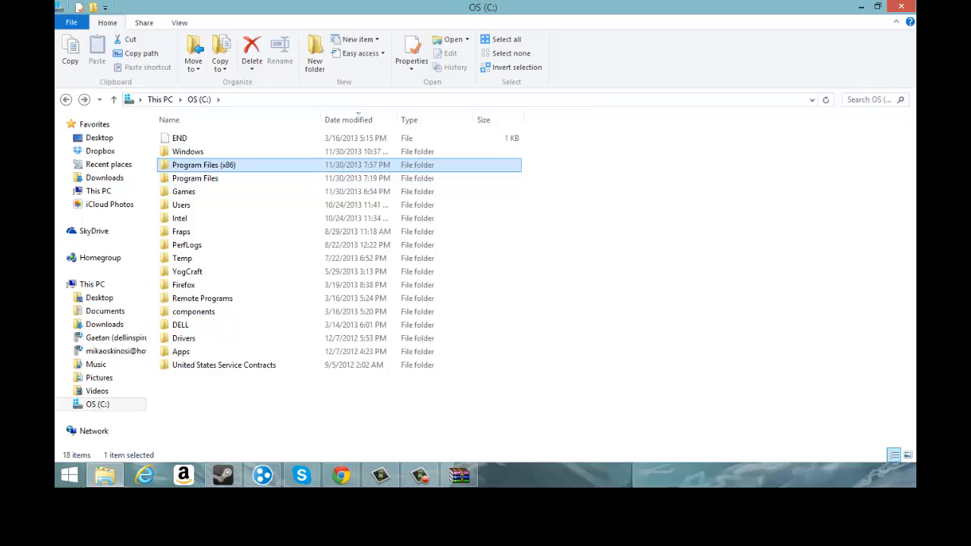
Go from the C: drive into Program Files (x86) and down to the Steam folder.
left_click(98, 404)
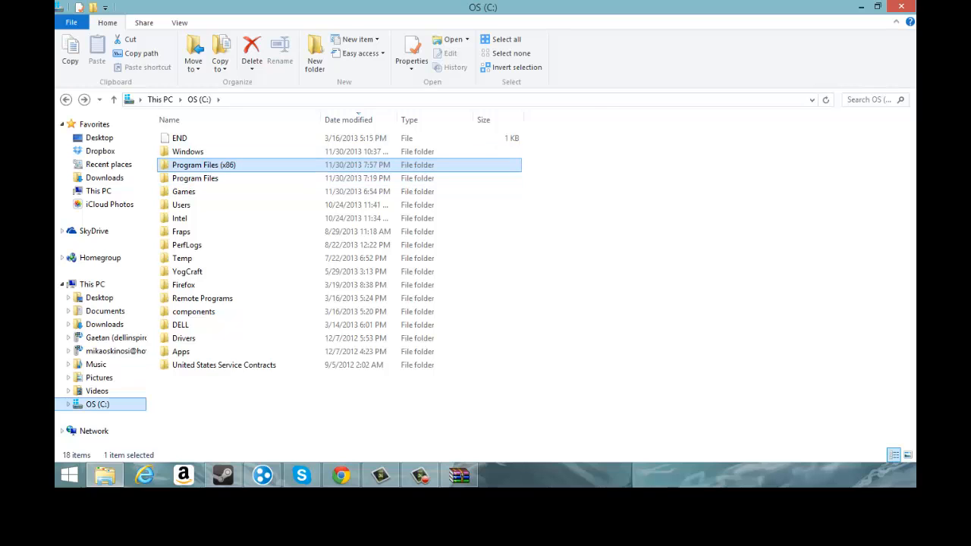
double_click(203, 164)
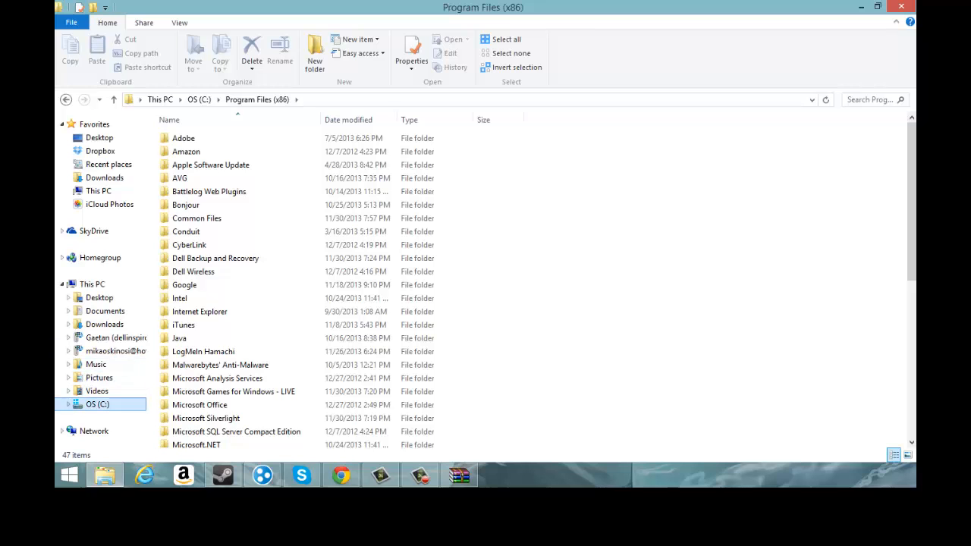
left_click(114, 100)
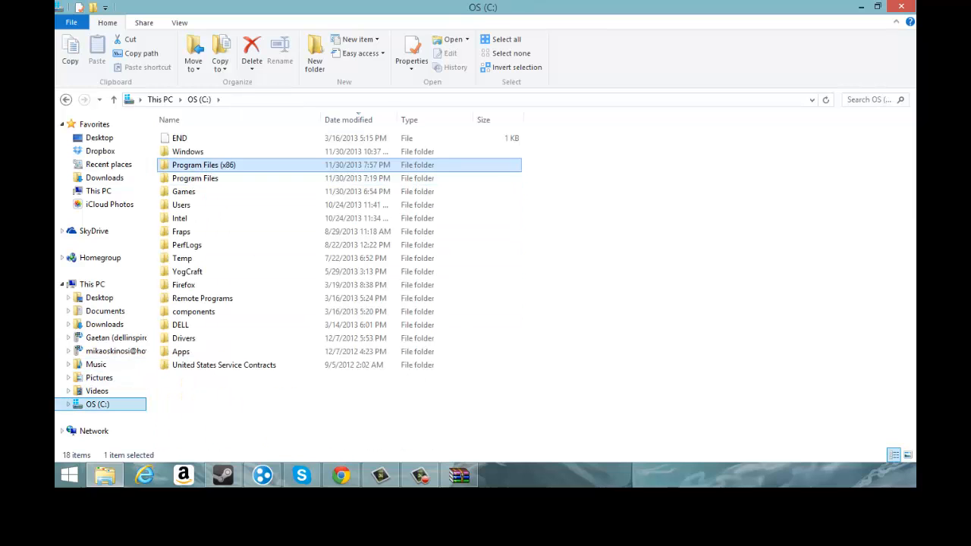
double_click(203, 164)
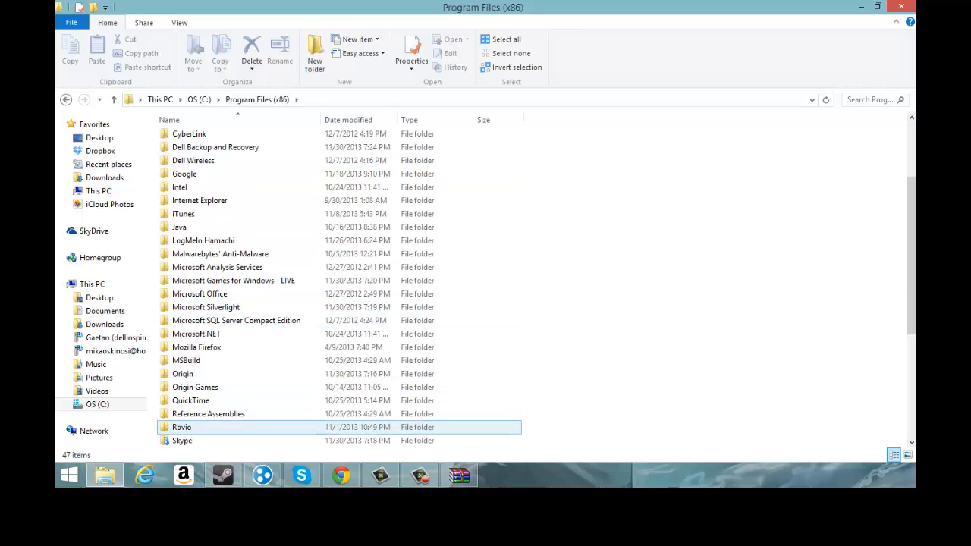
scroll("down", 3)
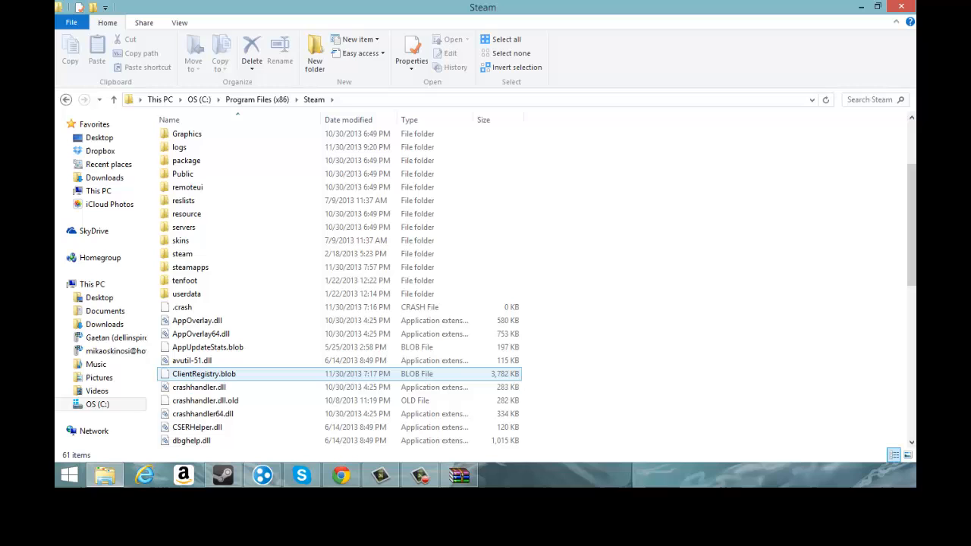
Open steamapps > common and enter the Fallout 3 goty install folder.
double_click(190, 267)
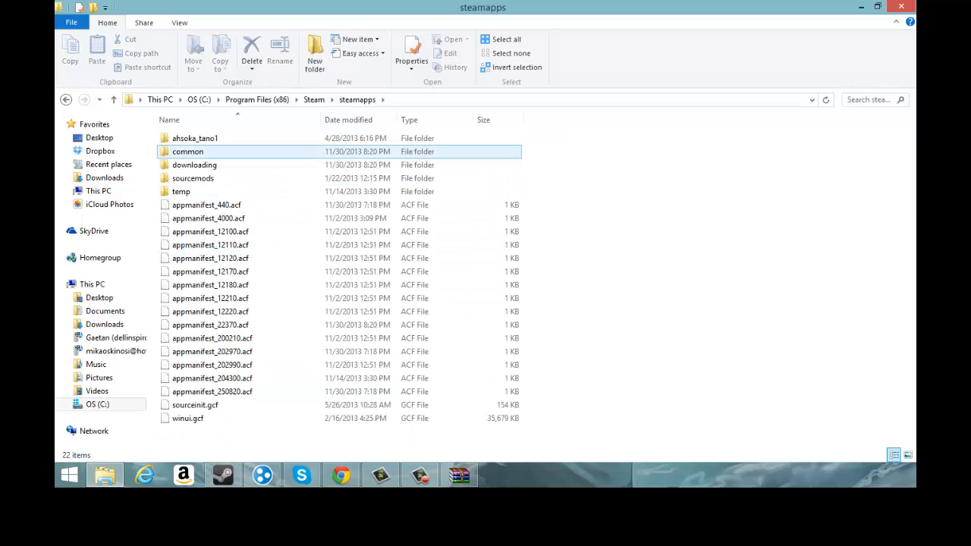
double_click(188, 152)
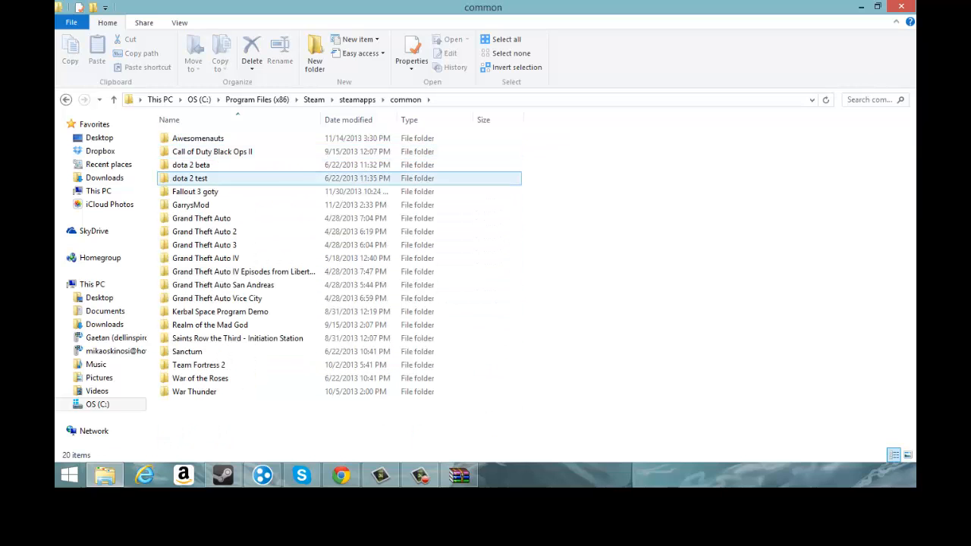
left_click(191, 205)
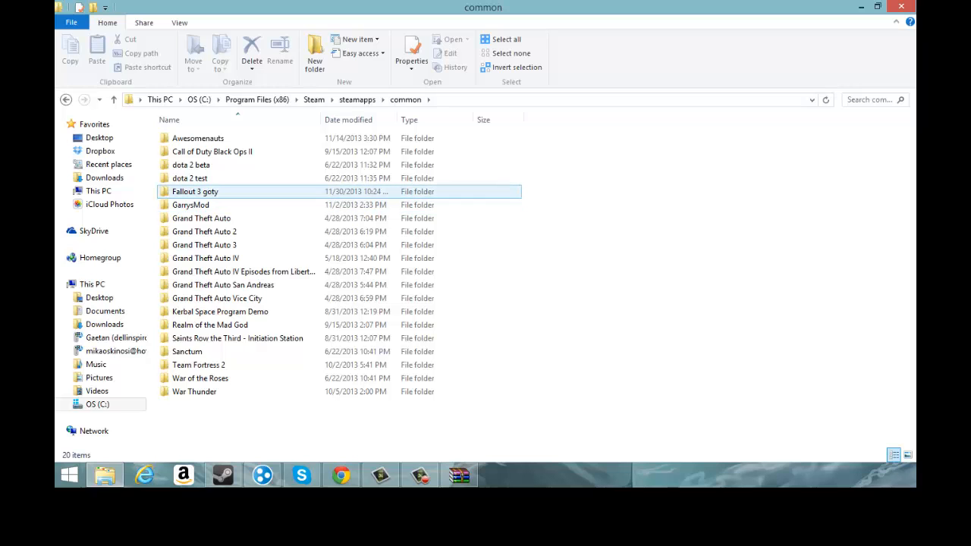
double_click(194, 191)
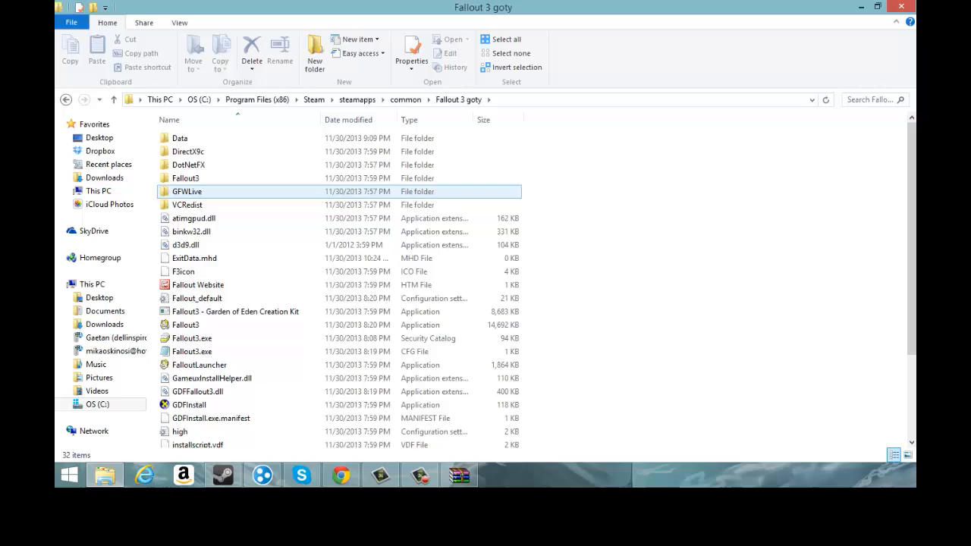
Drag d3d9.dll from the Intel bypass archive into the Fallout 3 goty folder and select Fallout3.exe.
left_click(188, 205)
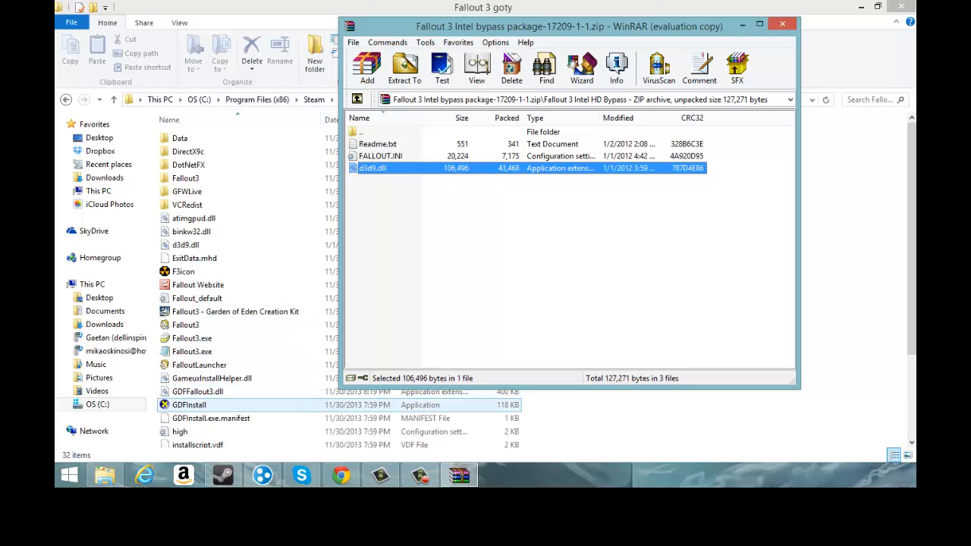
left_click(191, 230)
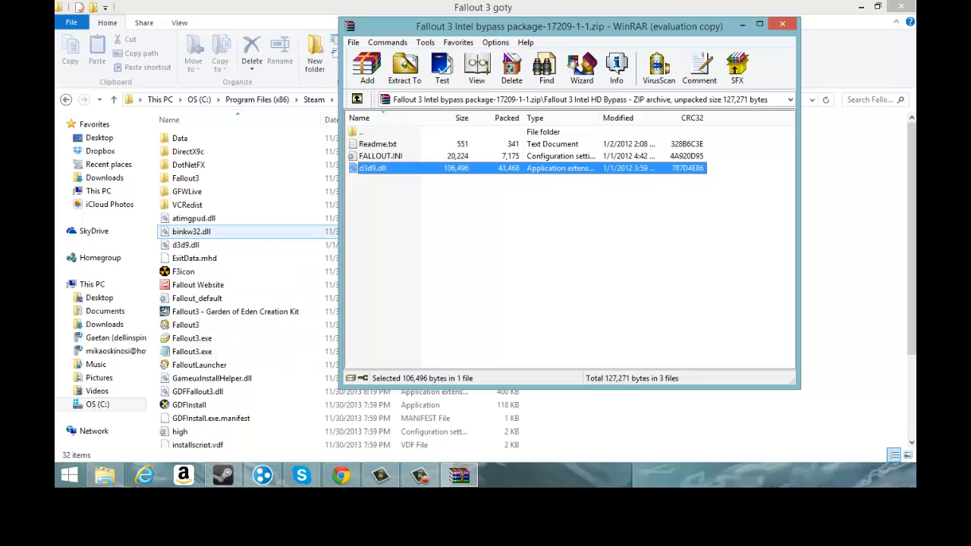
left_click(185, 244)
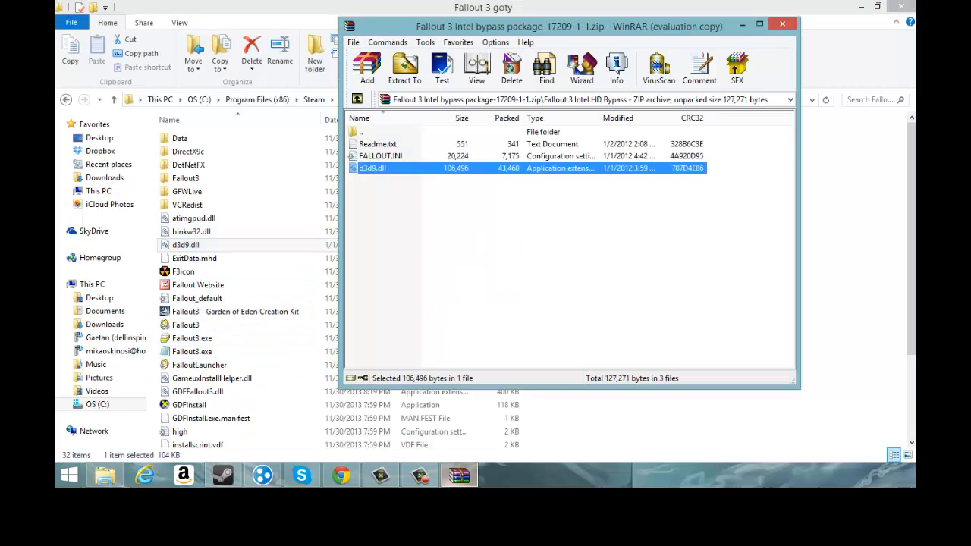
left_click_drag(569, 26, 565, 51)
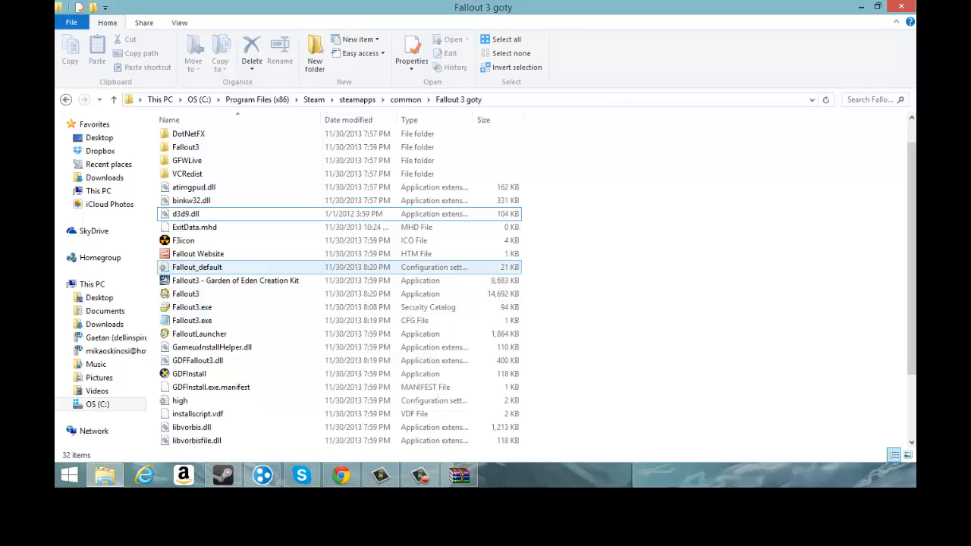
left_click(185, 212)
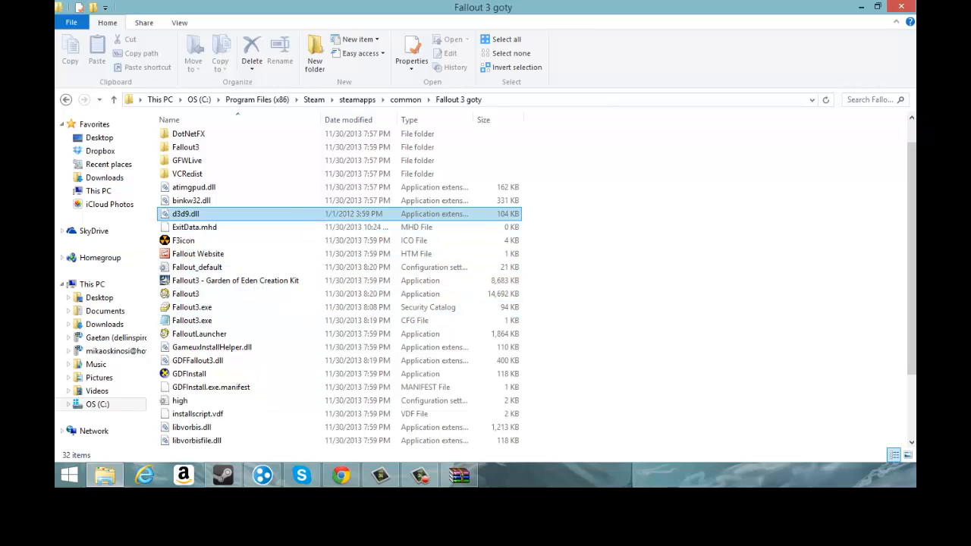
left_click(185, 295)
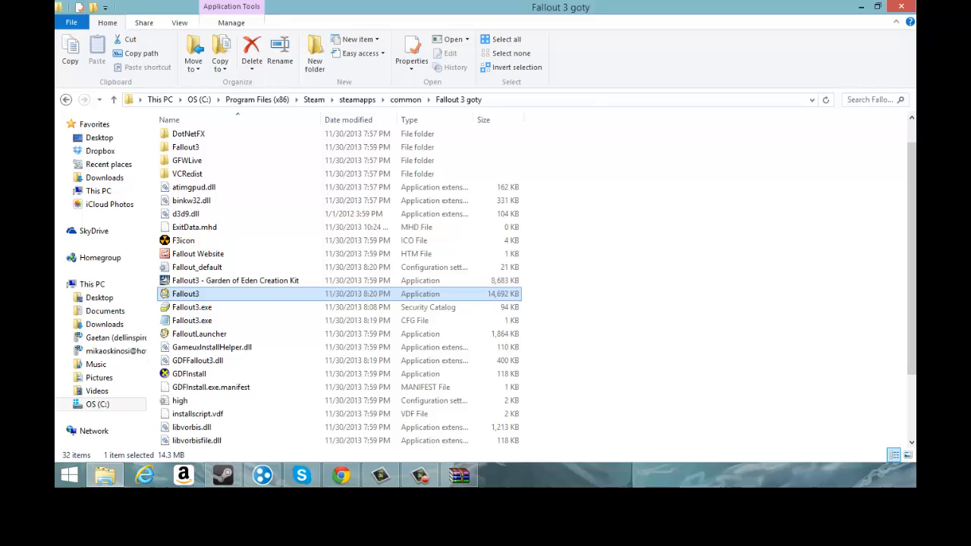
Open the Properties window of Fallout3.exe from its context menu.
right_click(185, 294)
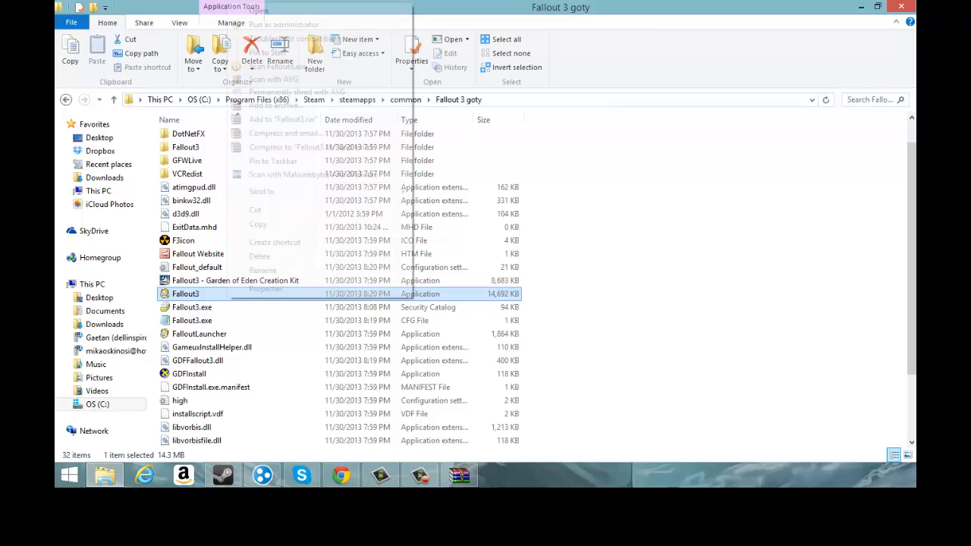
right_click(185, 294)
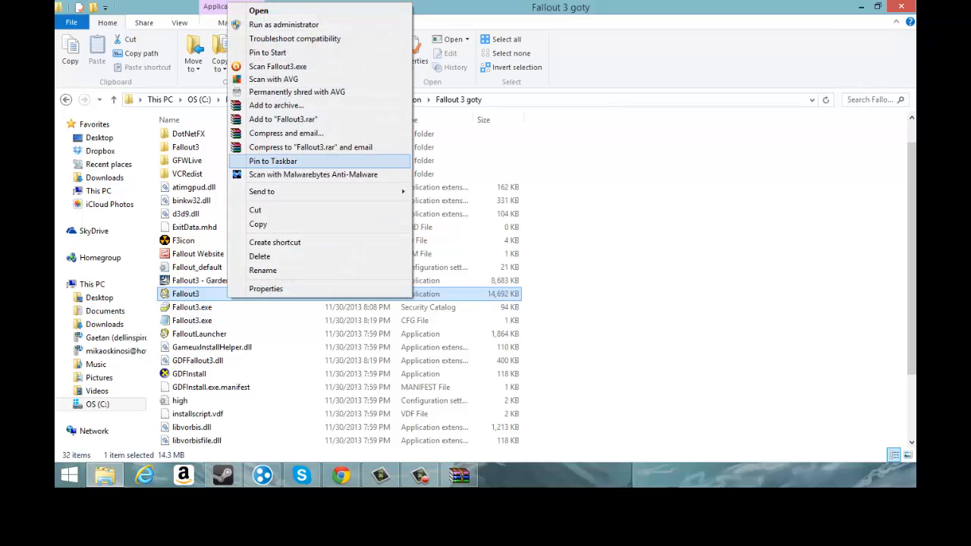
mouse_move(313, 174)
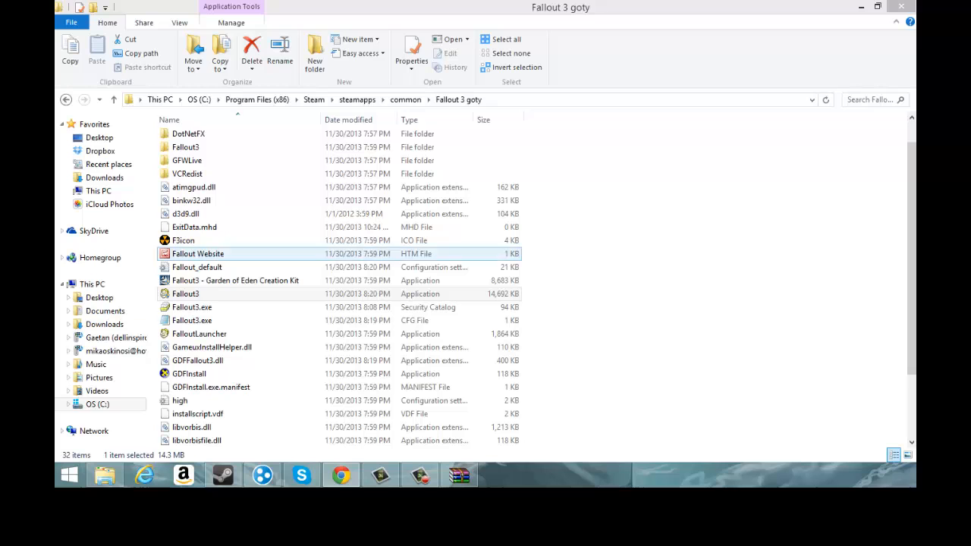
right_click(185, 294)
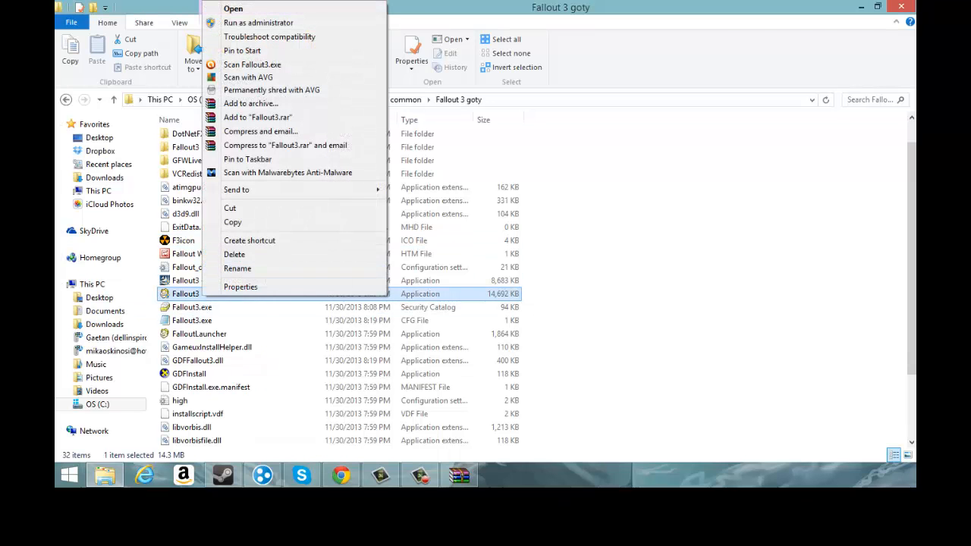
left_click(239, 287)
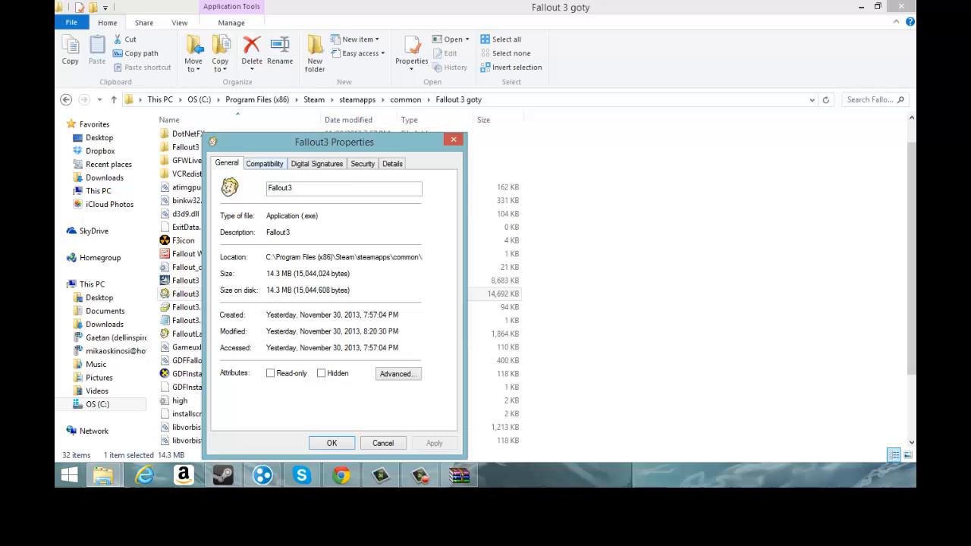
Set Compatibility to Windows XP (Service Pack 3) with Run as administrator, apply and confirm.
left_click(264, 164)
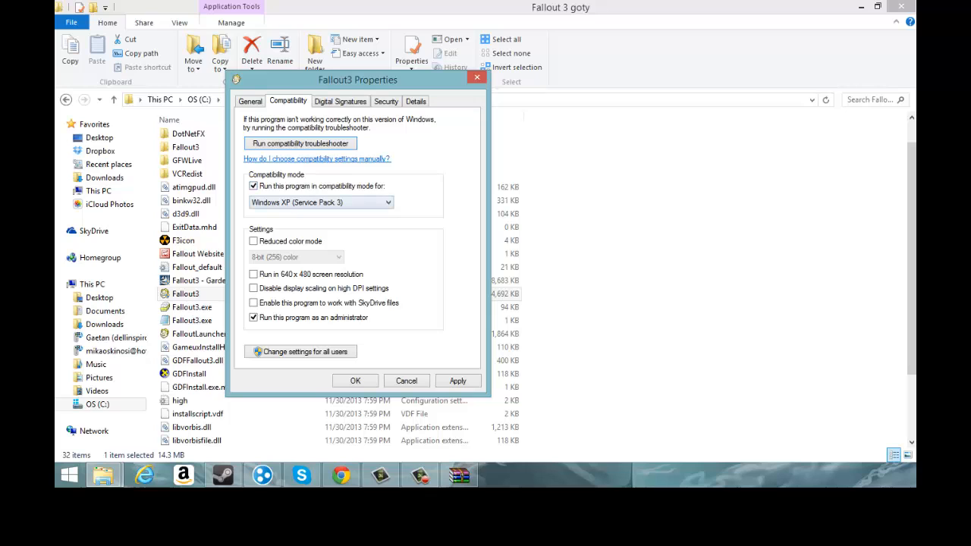
left_click(385, 202)
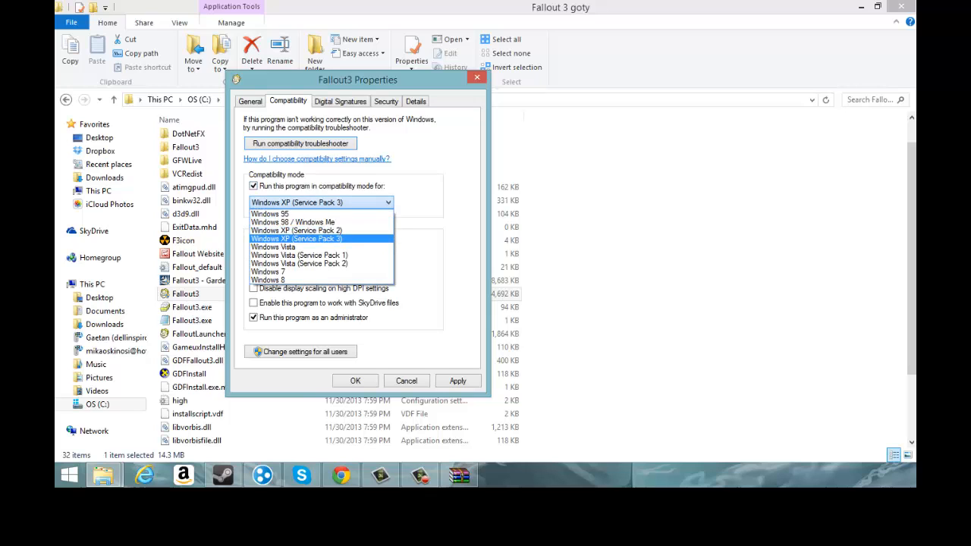
left_click(297, 239)
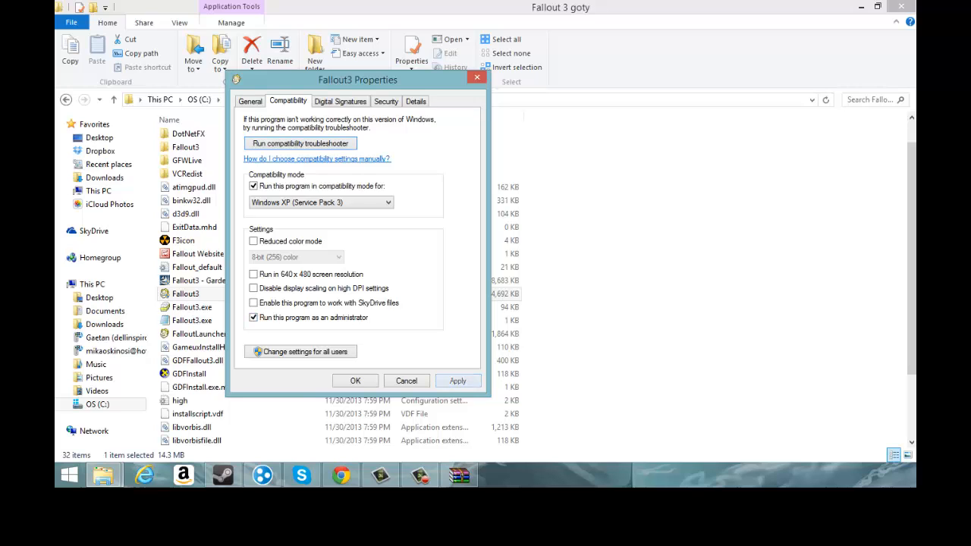
left_click(458, 380)
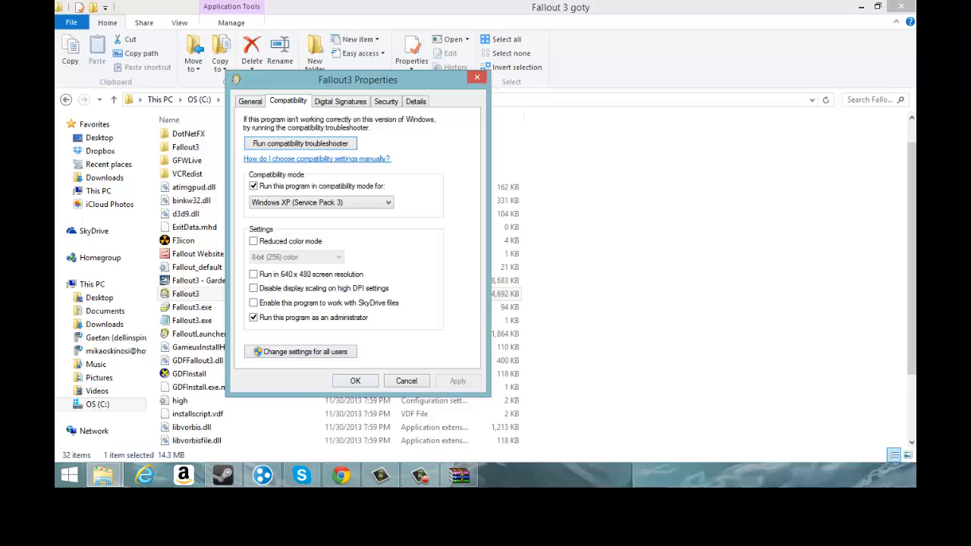
left_click(355, 381)
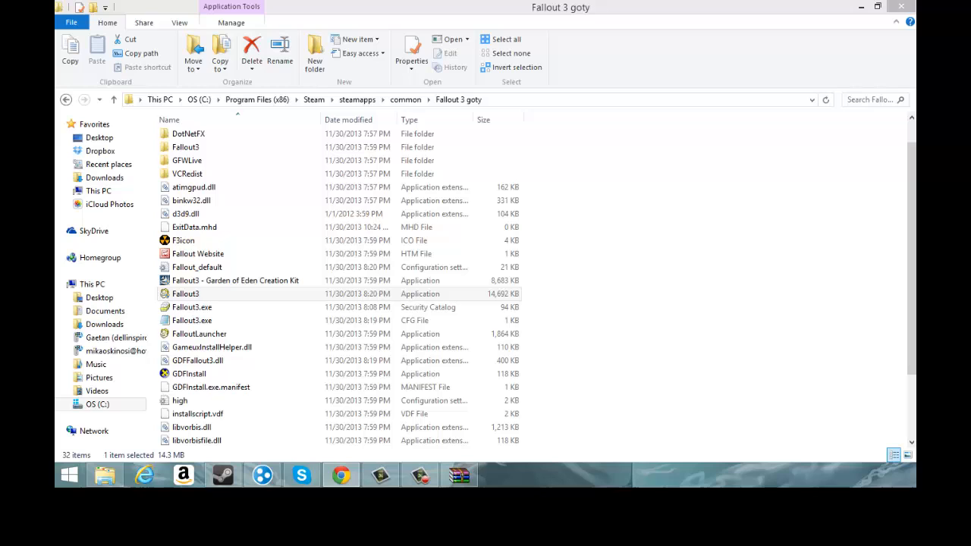
Enter the Data folder of the Fallout 3 goty install.
left_click(188, 134)
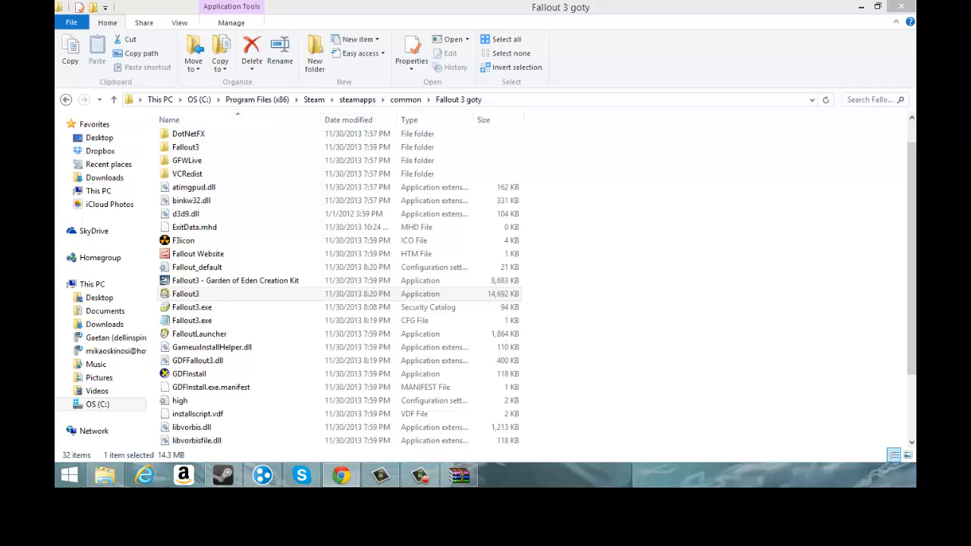
left_click(185, 145)
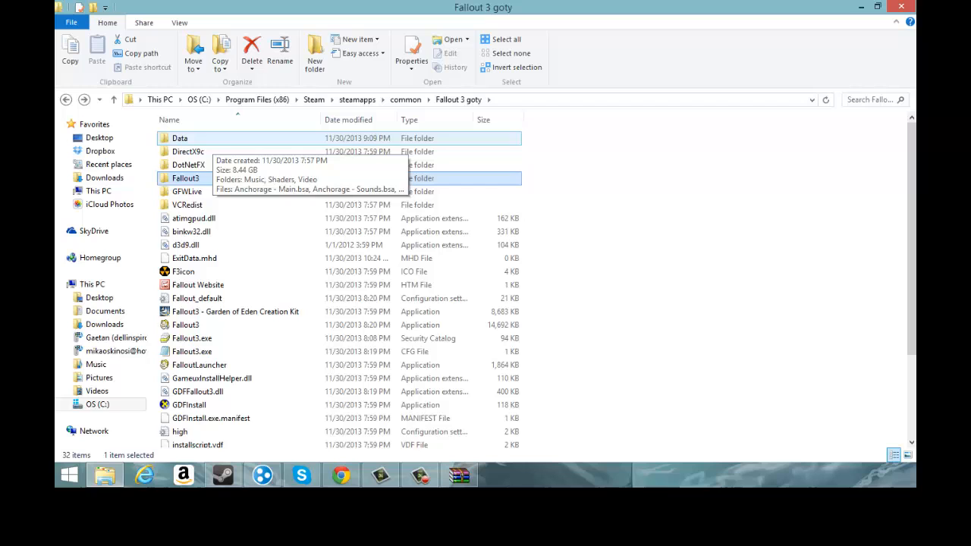
double_click(179, 138)
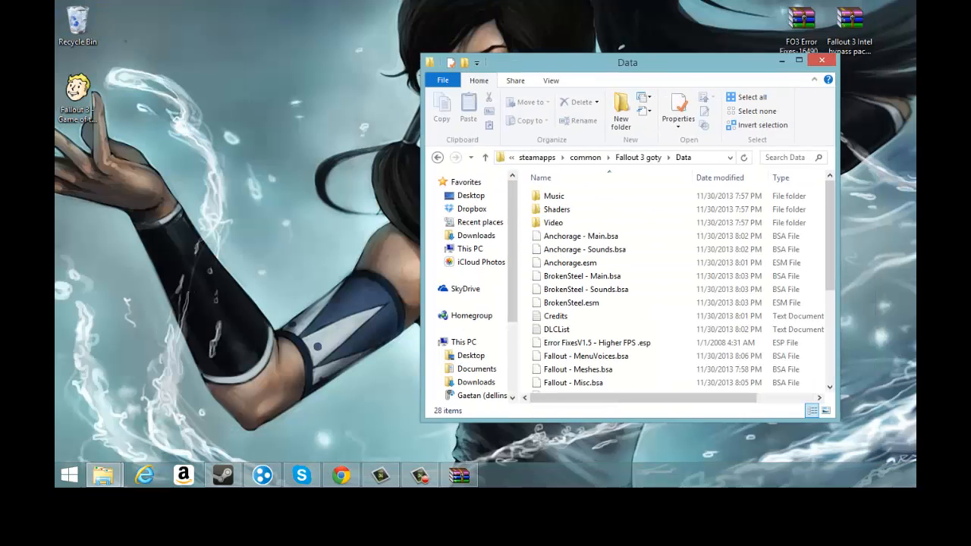
Maximize the Data folder window and open the FO3 Error Fixes .7z archive in WinRAR.
left_click_drag(628, 62, 586, 54)
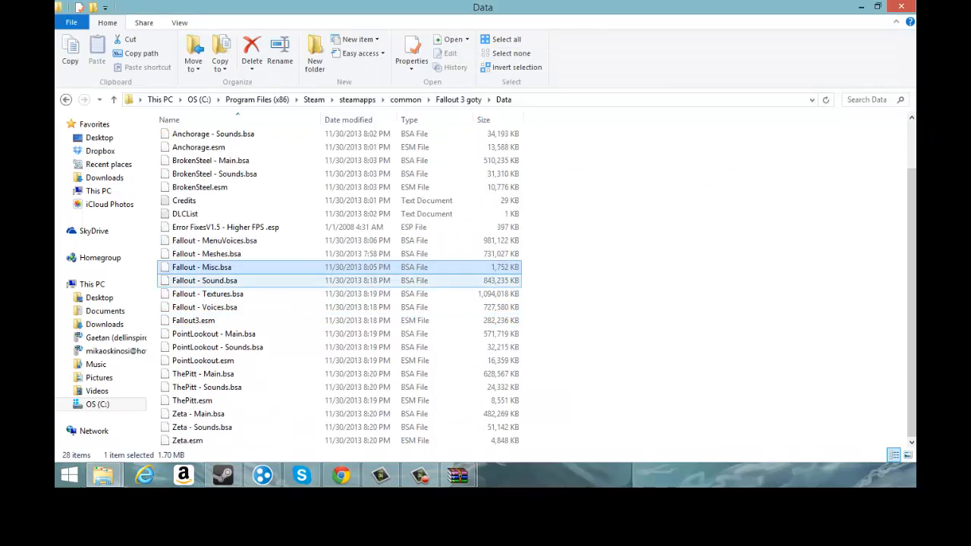
left_click(218, 346)
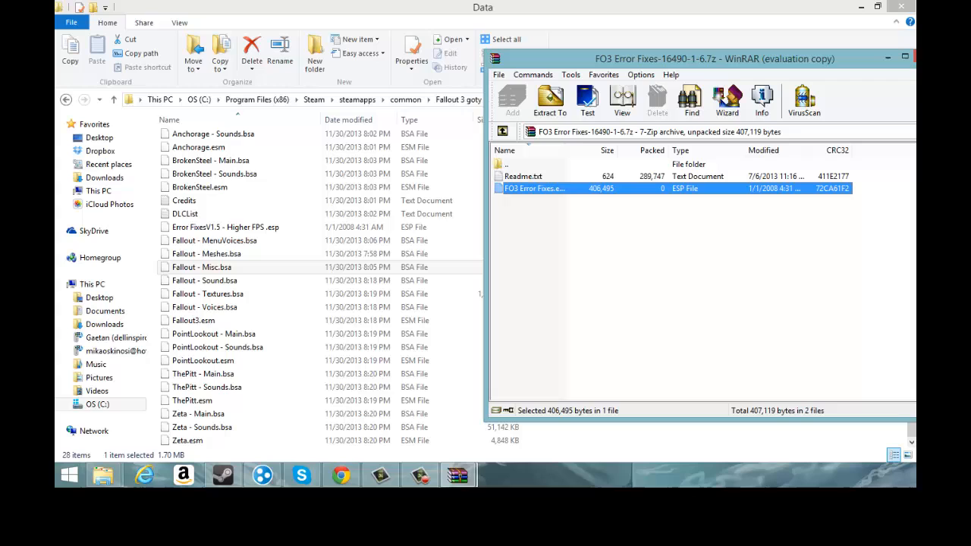
Select the Error Fixes esp in the archive, then close the archive and Data folder windows.
left_click(226, 228)
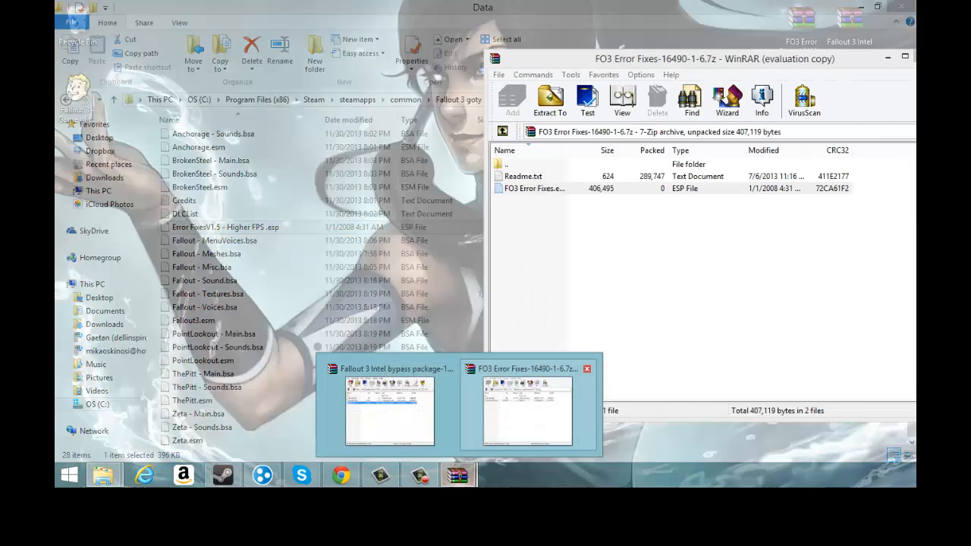
left_click(534, 188)
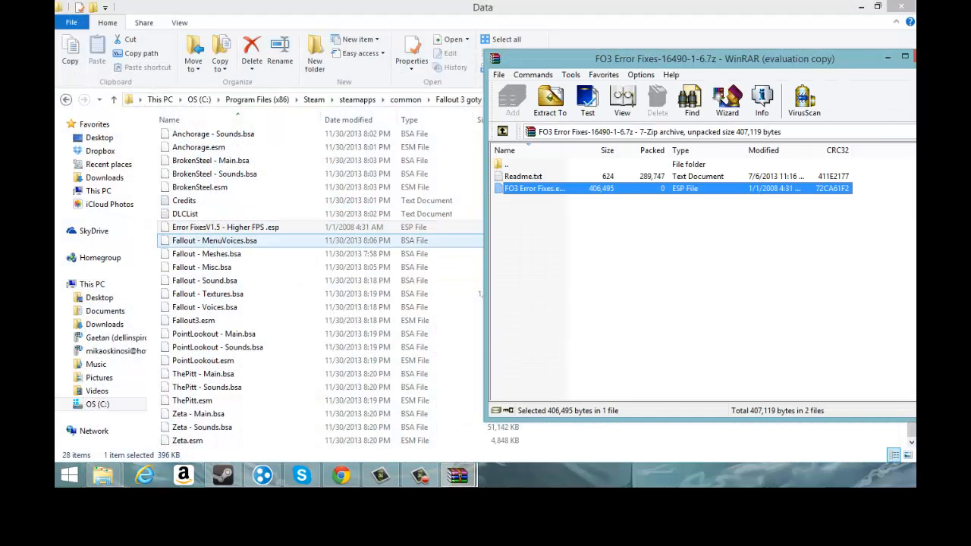
left_click(224, 227)
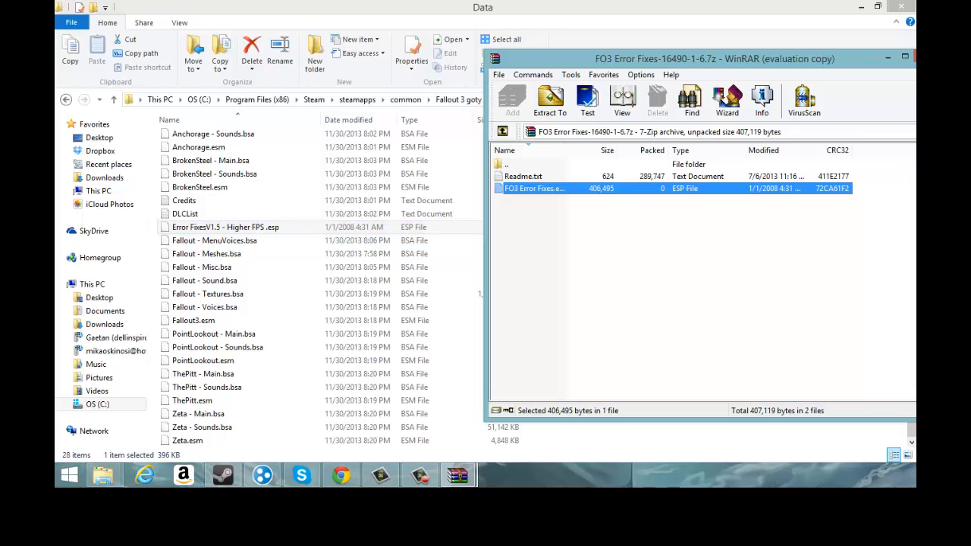
left_click(224, 228)
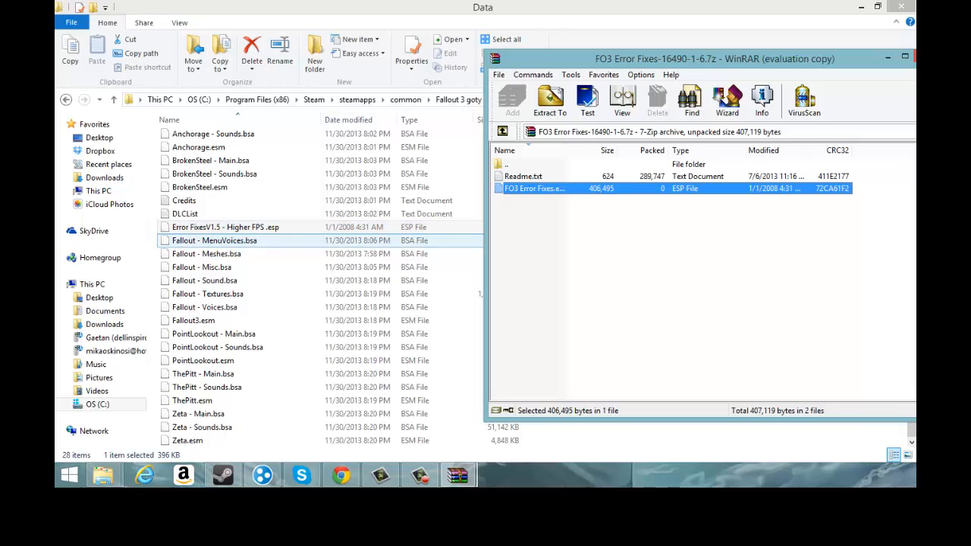
left_click(224, 228)
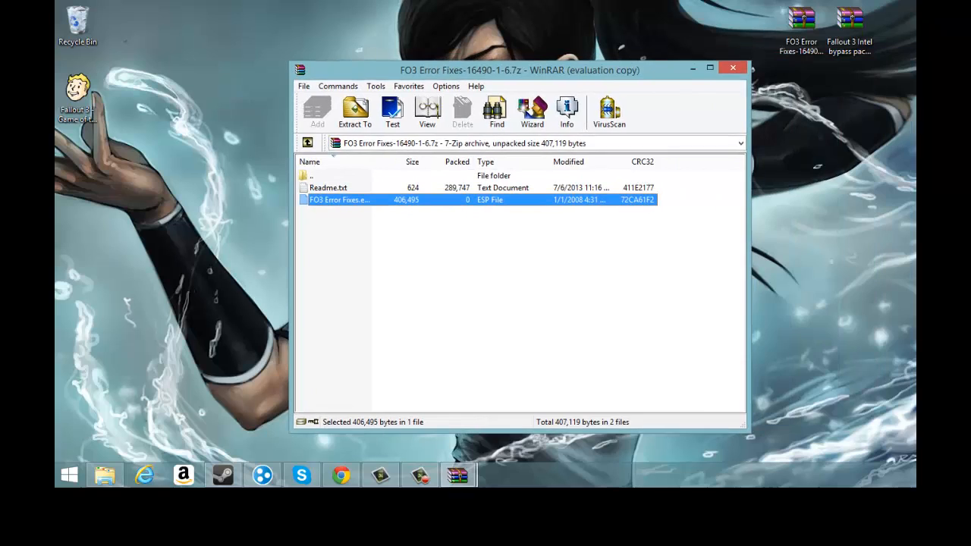
left_click(731, 66)
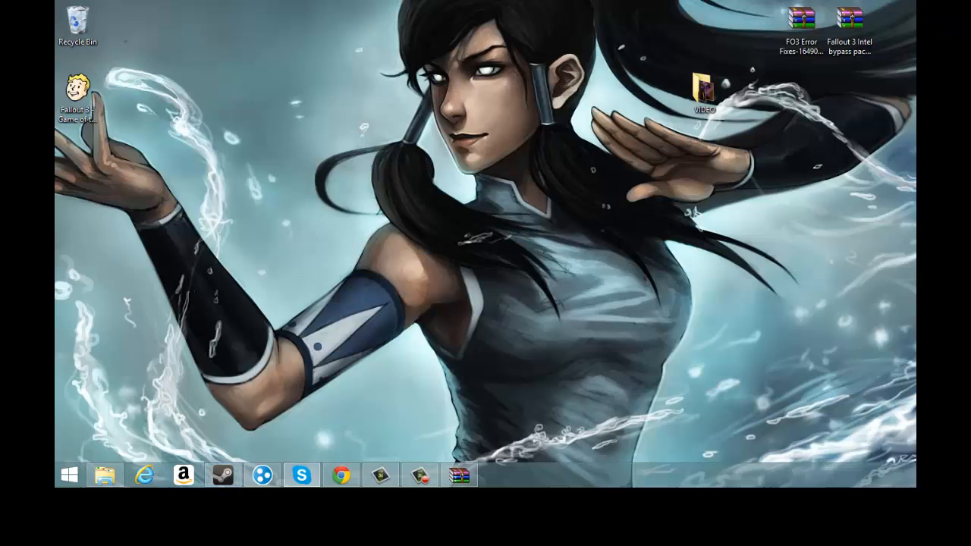
Start the Fallout 3 Launcher, confirm Data Files with Error Fixes esp checked, review Options and exit.
double_click(76, 87)
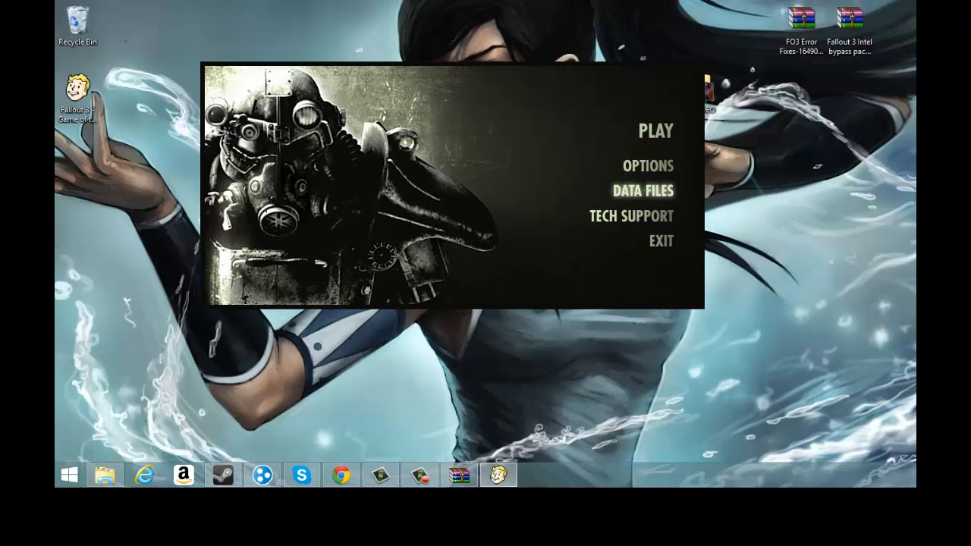
left_click(644, 192)
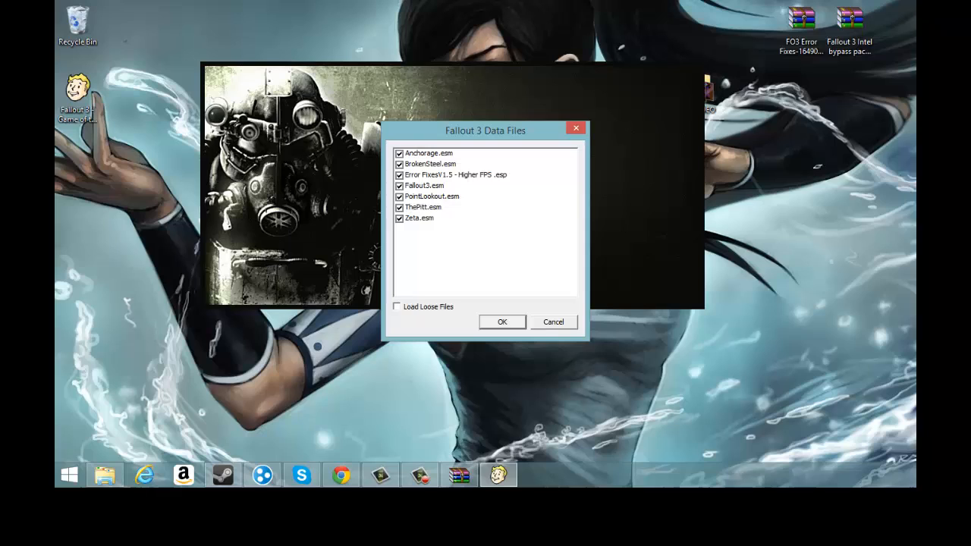
left_click(502, 322)
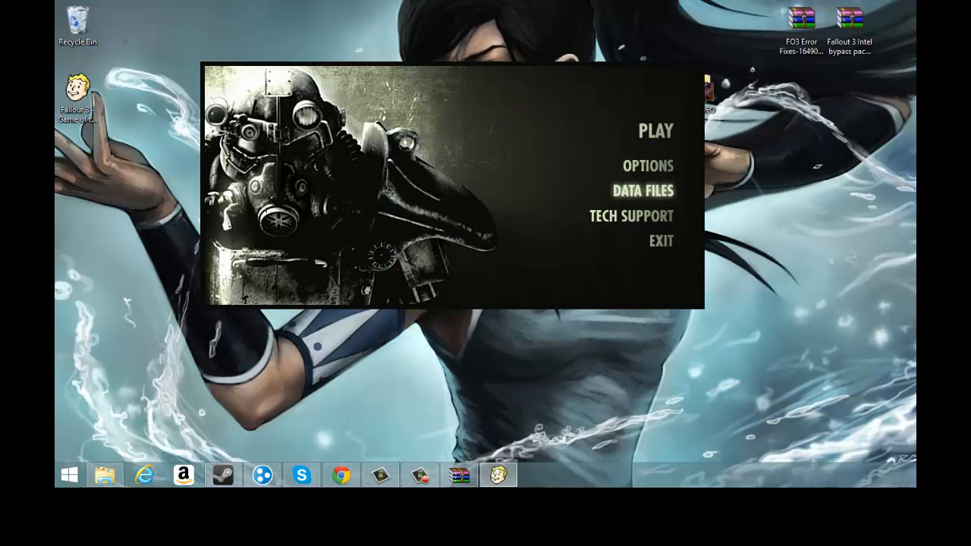
left_click(647, 166)
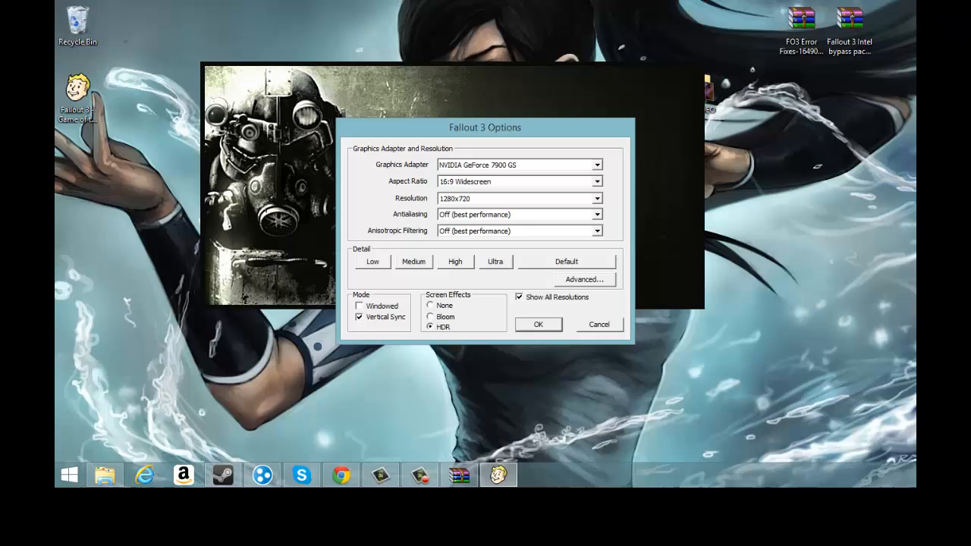
left_click(537, 325)
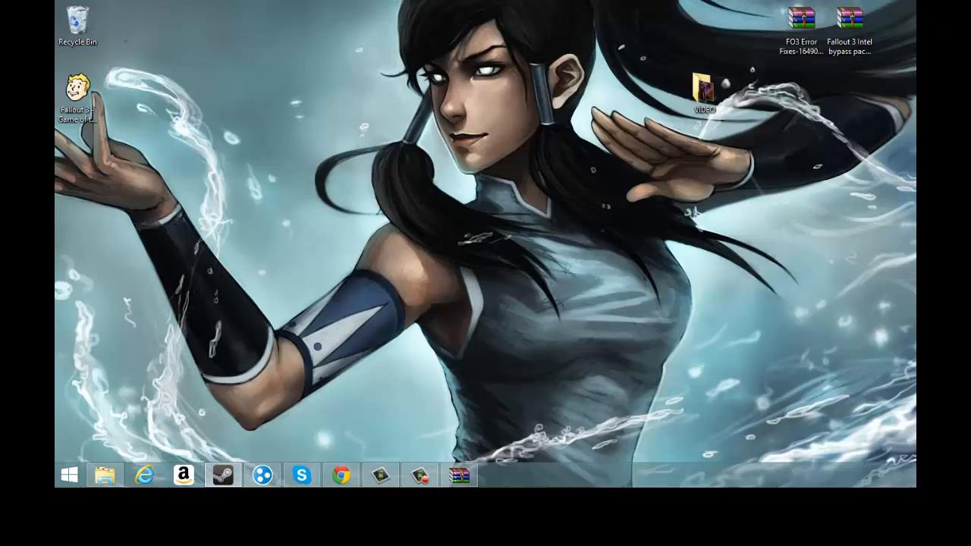
left_click(222, 476)
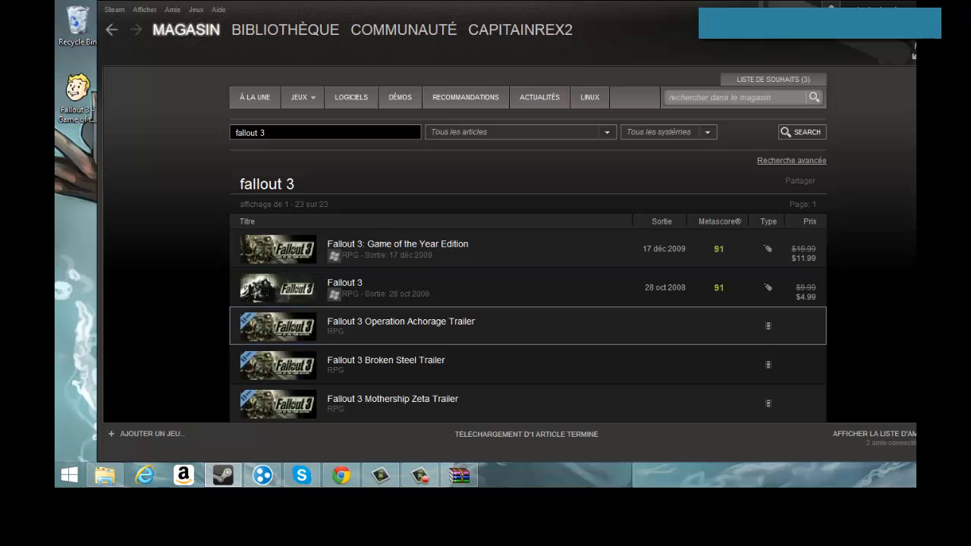
scroll("down", 3)
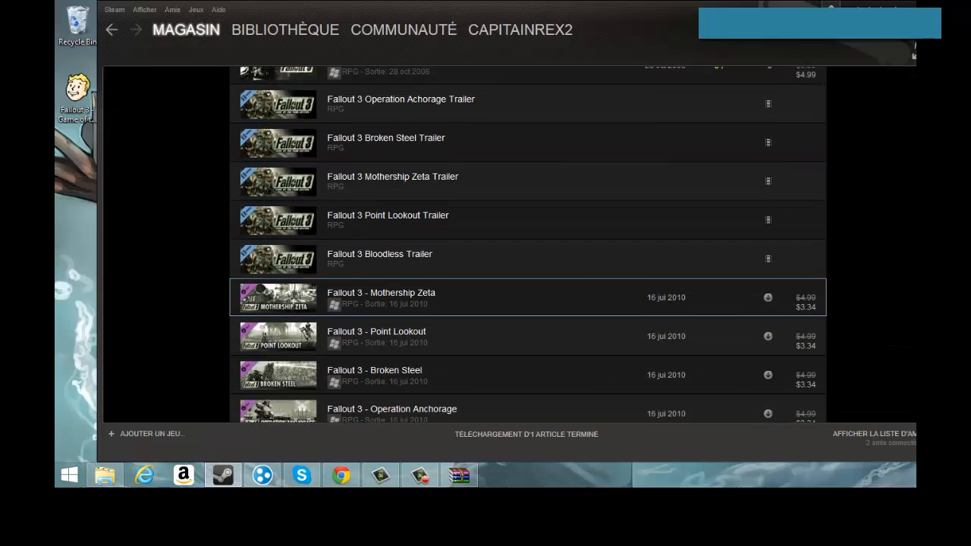
scroll("down", 3)
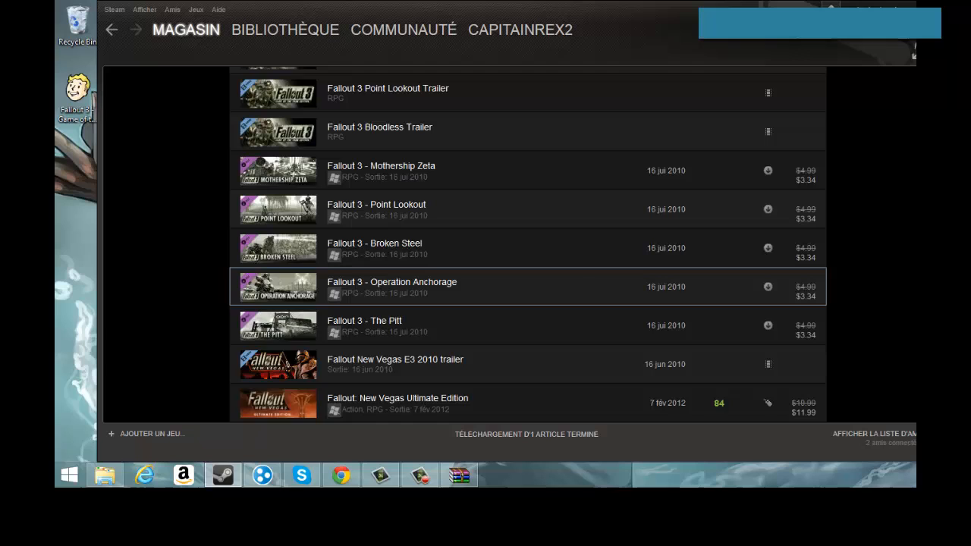
scroll("down", 3)
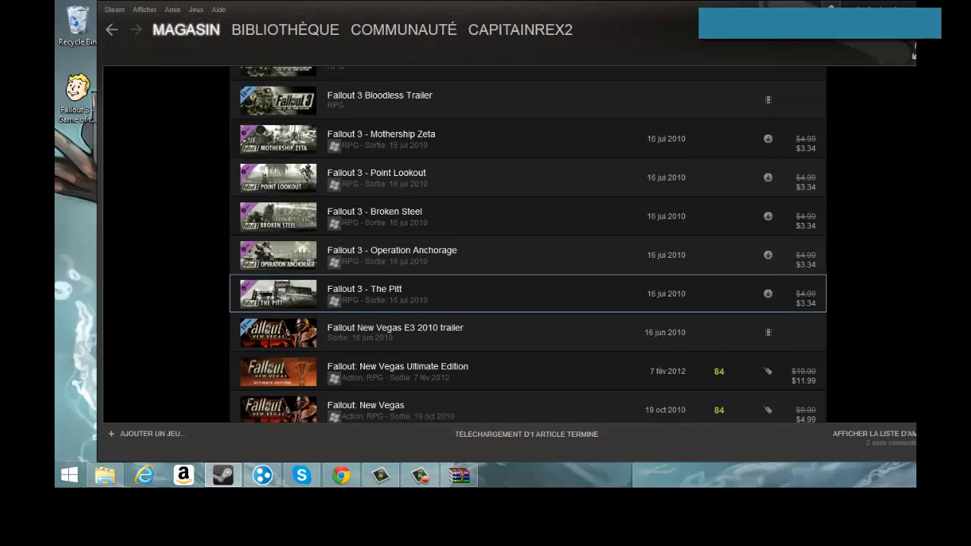
scroll("down", 3)
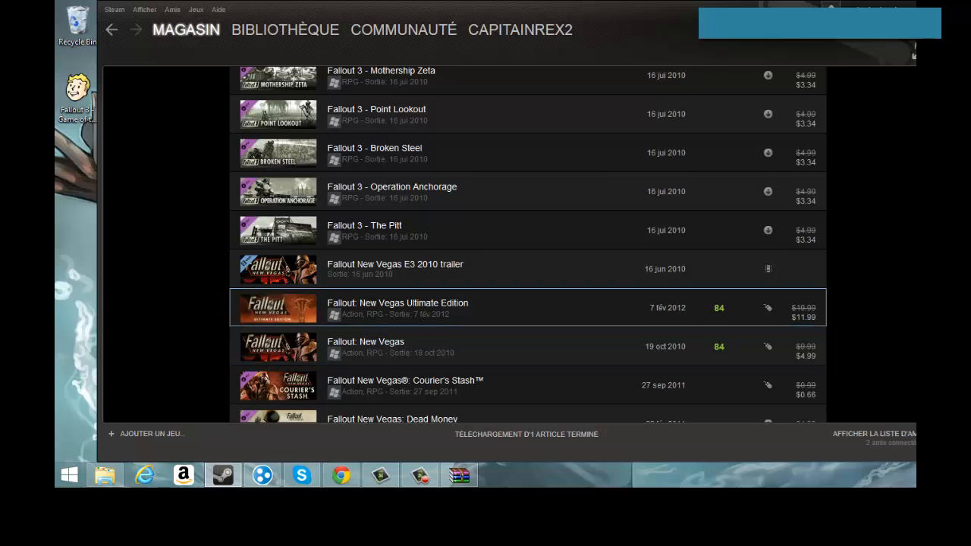
scroll("down", 3)
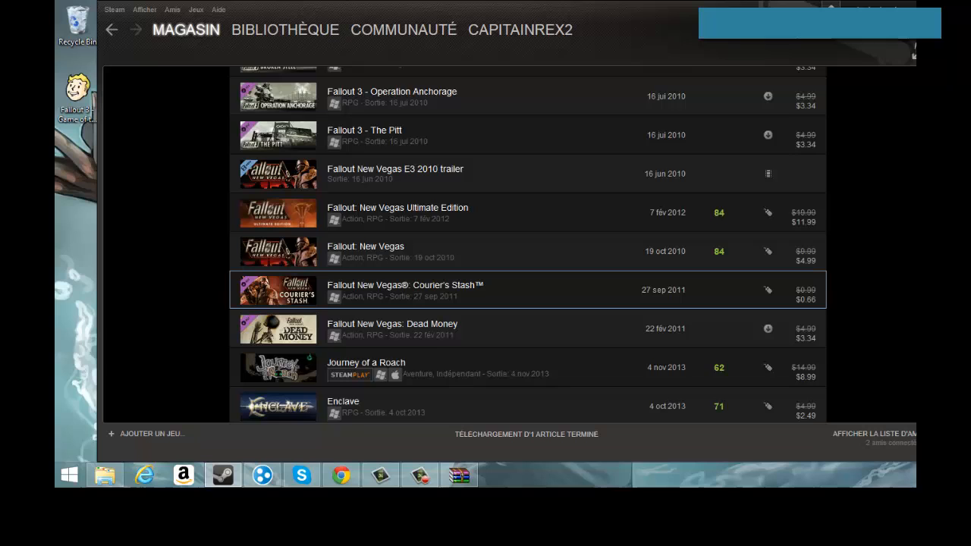
scroll("down", 3)
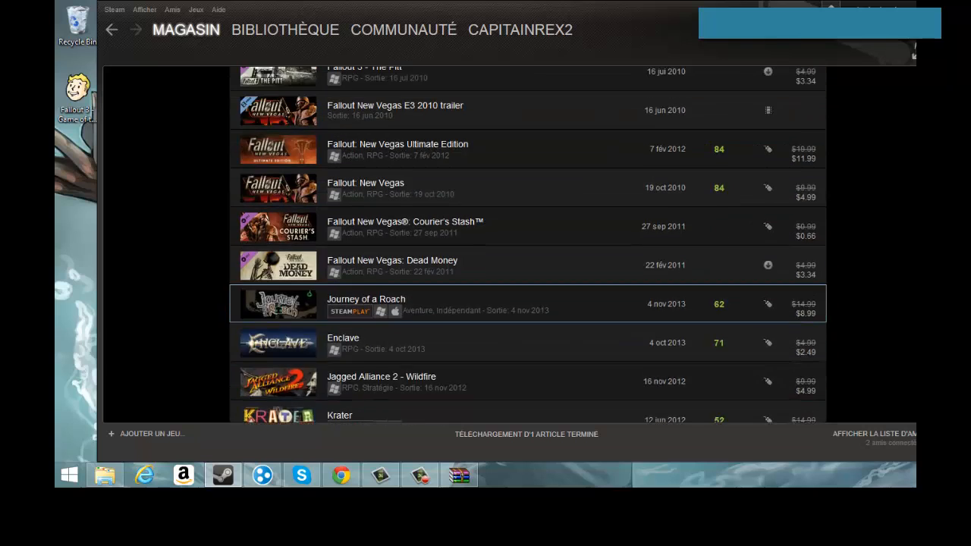
scroll("down", 3)
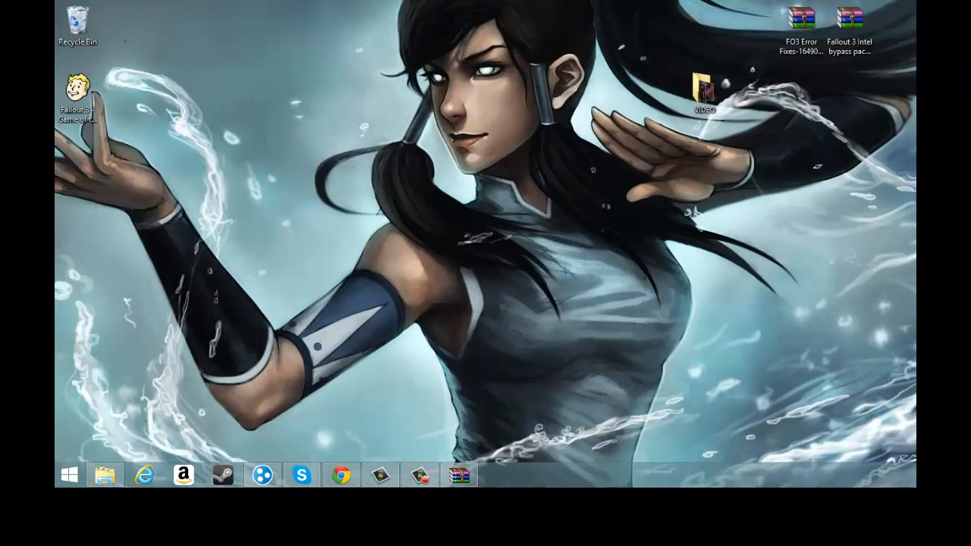
left_click(107, 476)
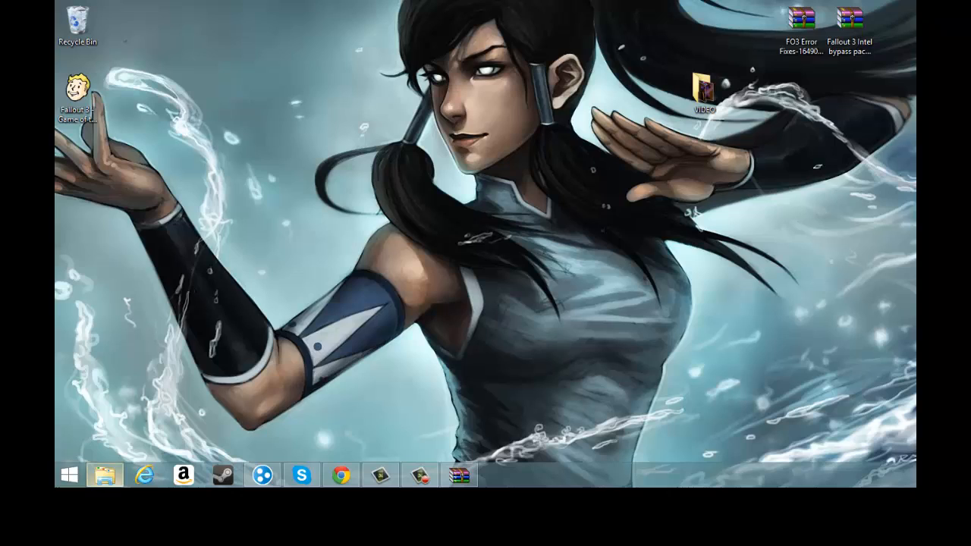